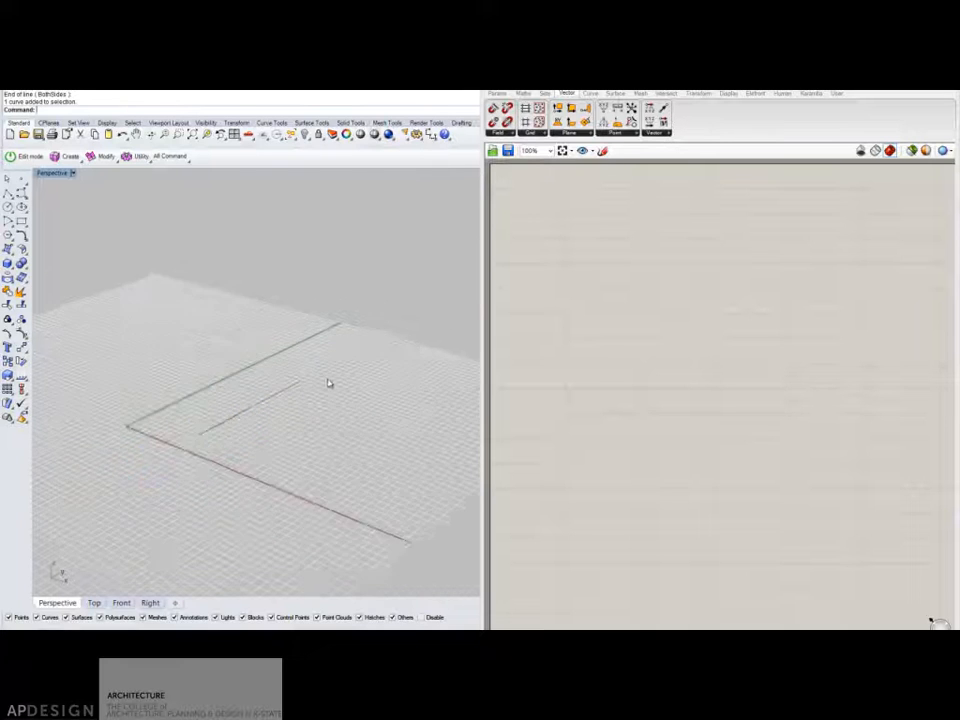
Step: Add a Curve parameter and a Divide Curve component fed by it and the count slider at 20
drag(328, 384, 372, 328)
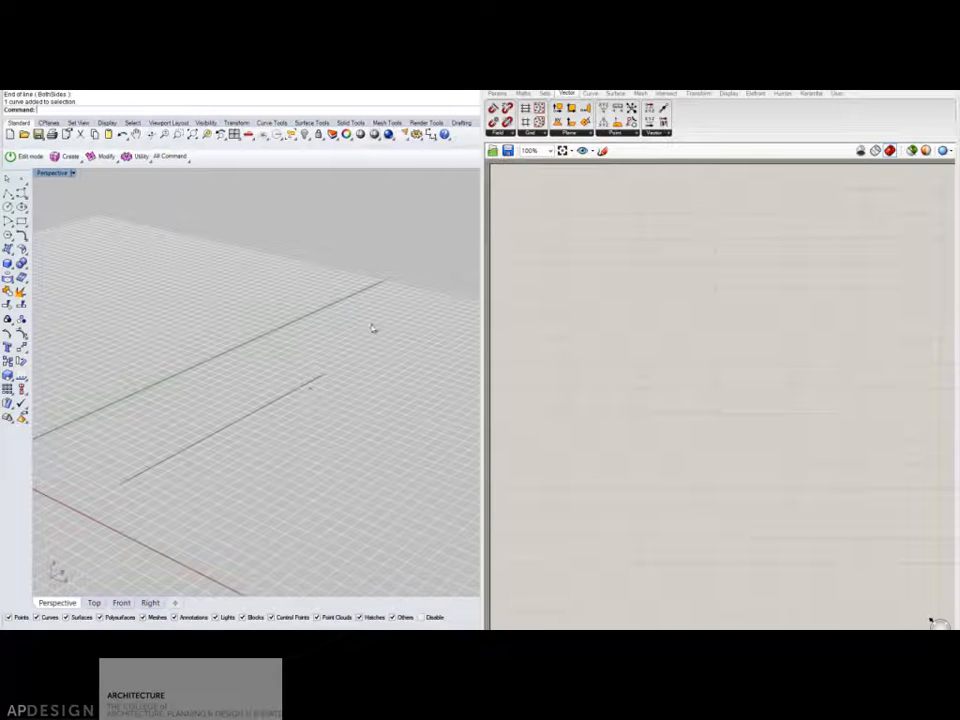
click(506, 108)
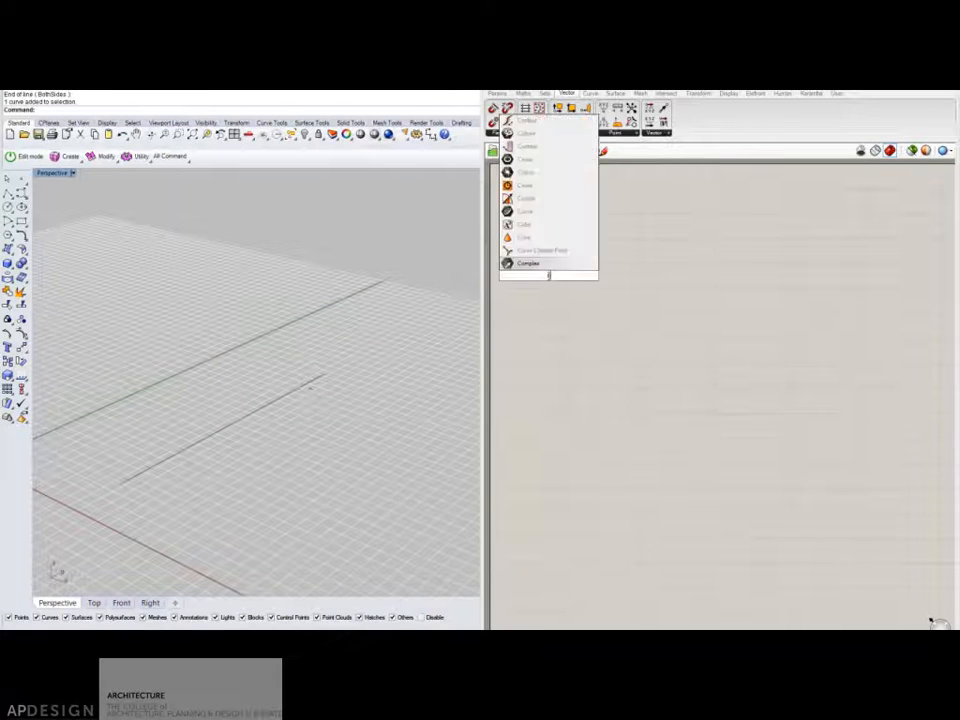
click(528, 264)
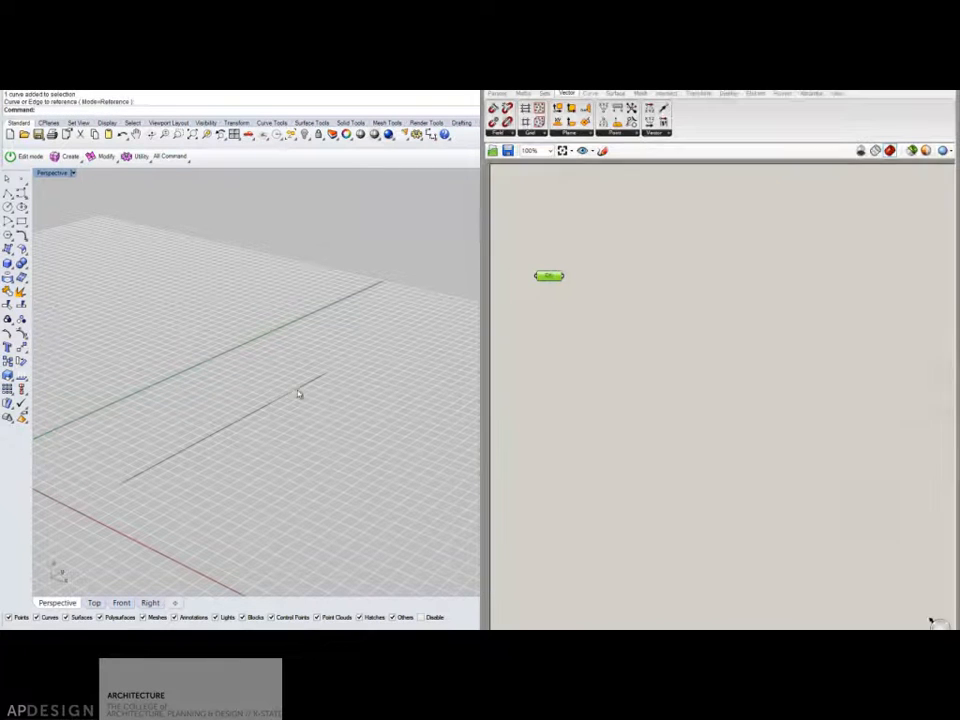
click(584, 120)
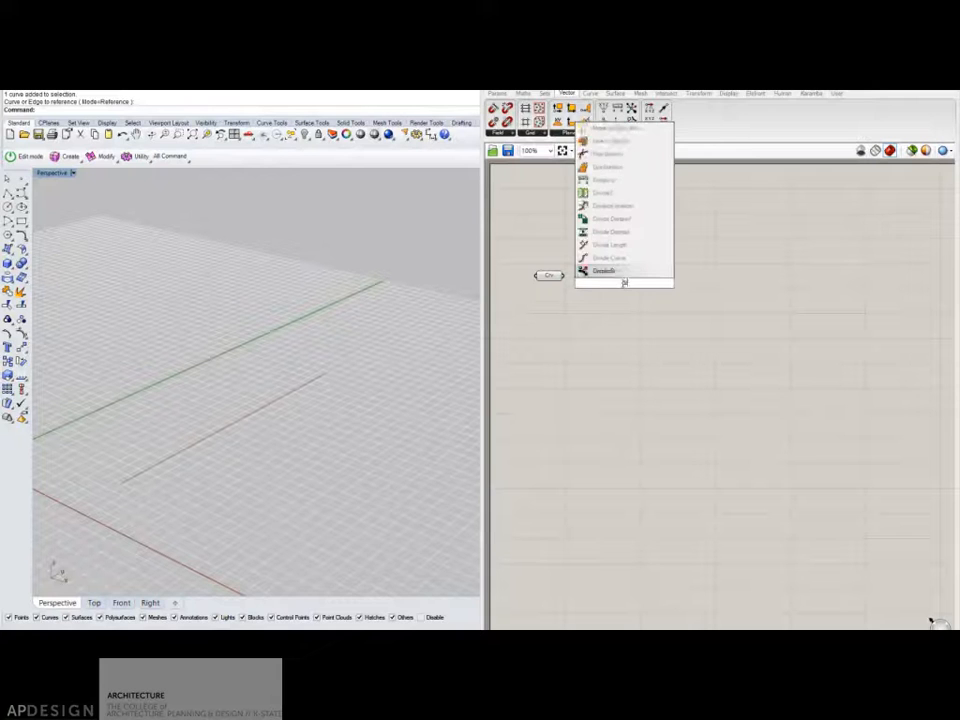
click(604, 272)
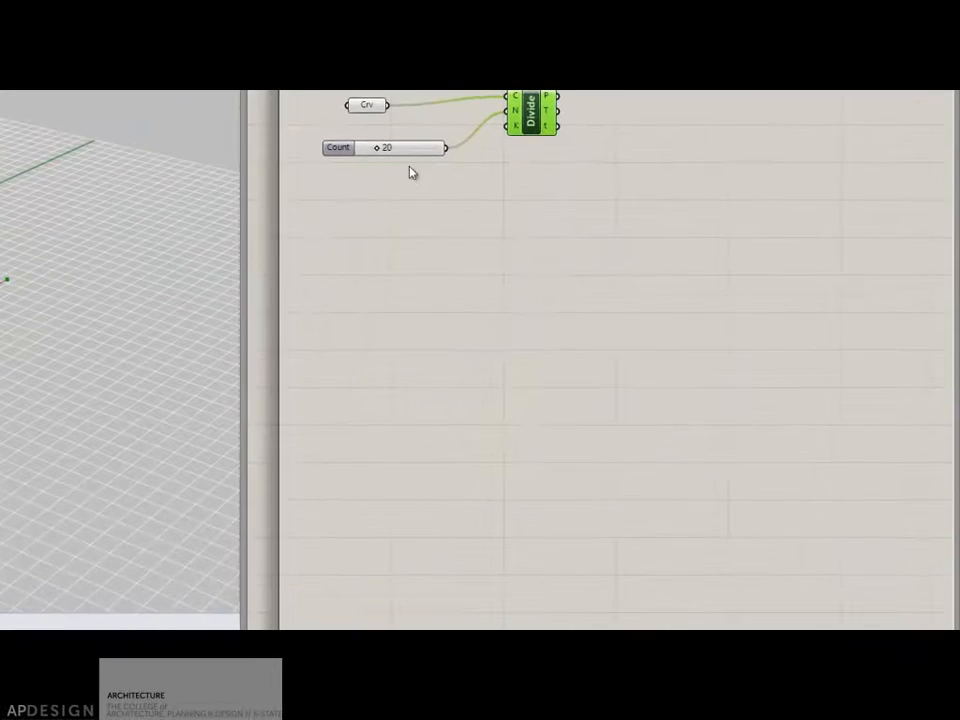
Step: Rename the count slider to 'Number of WebMembers', dividing the line into 20 points
click(324, 136)
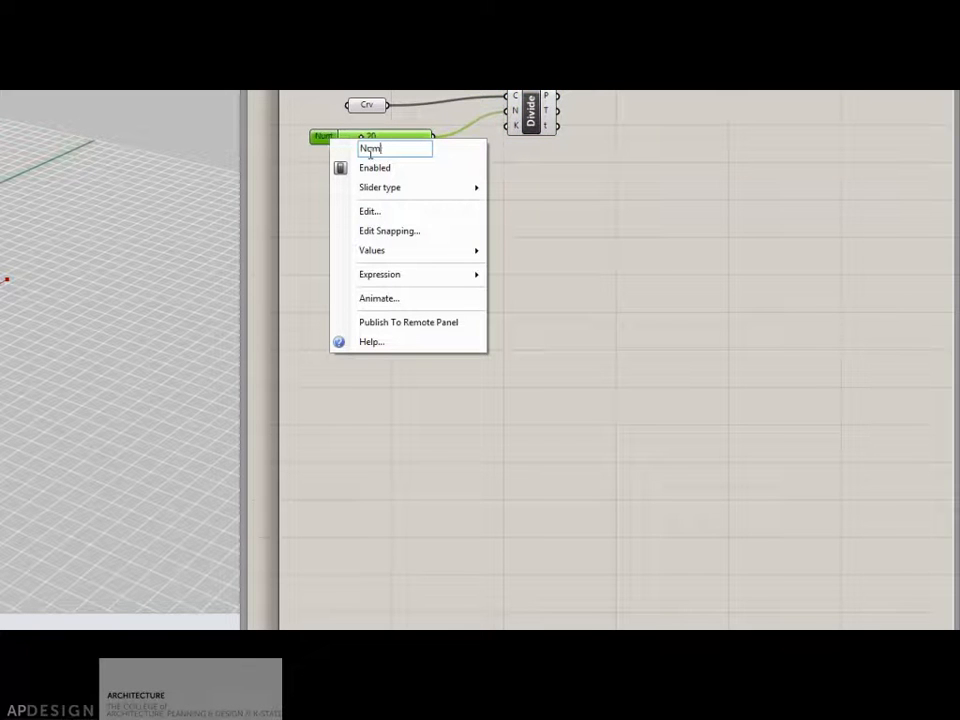
text(Number of)
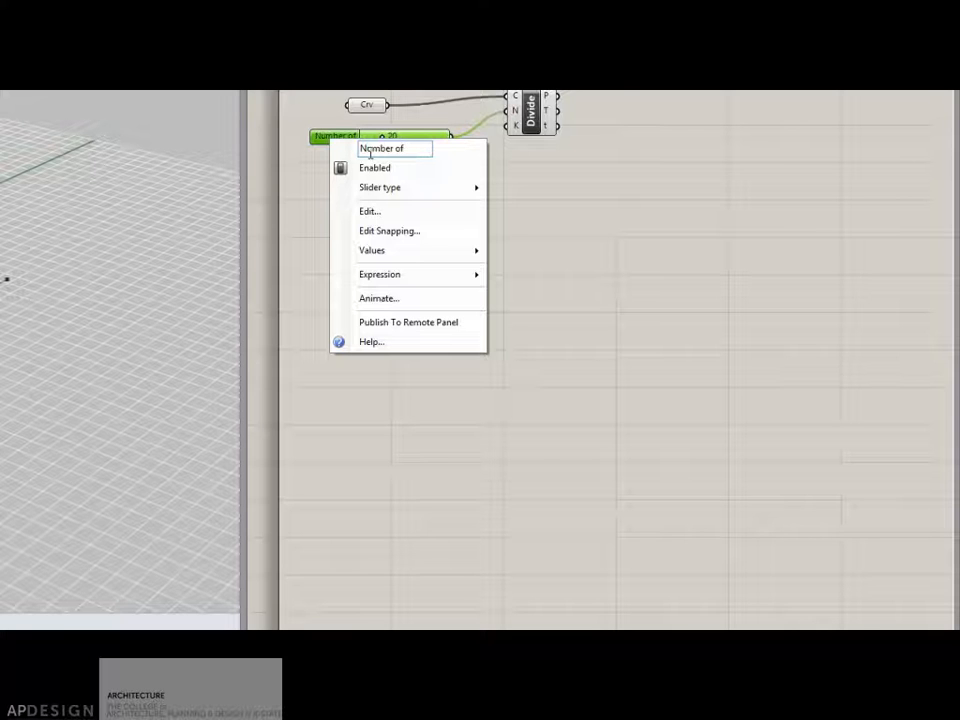
text(Web)
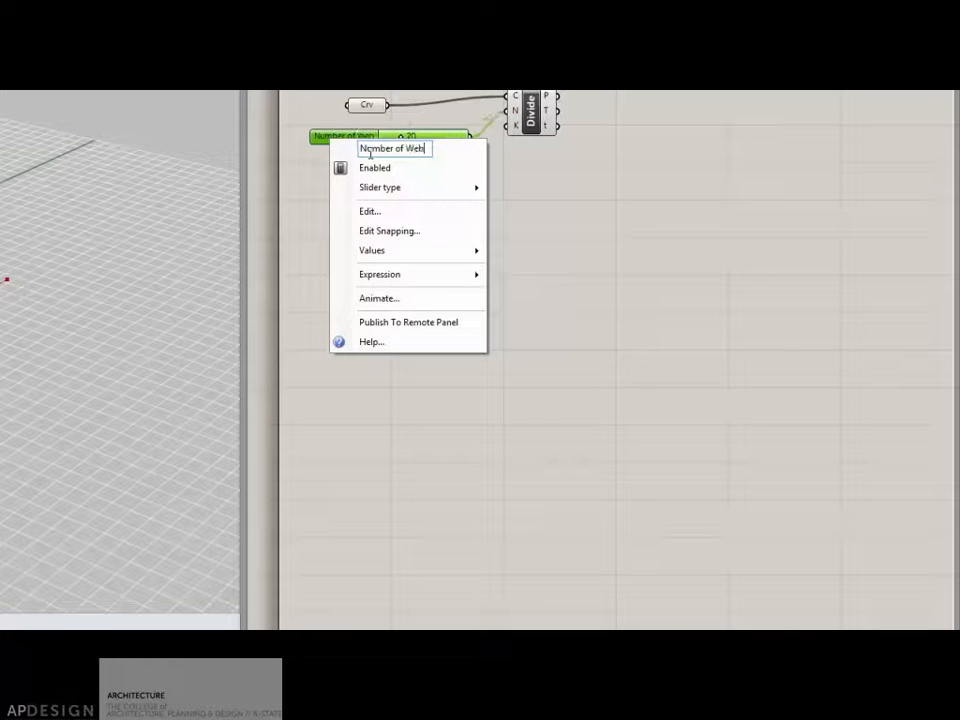
text(Members)
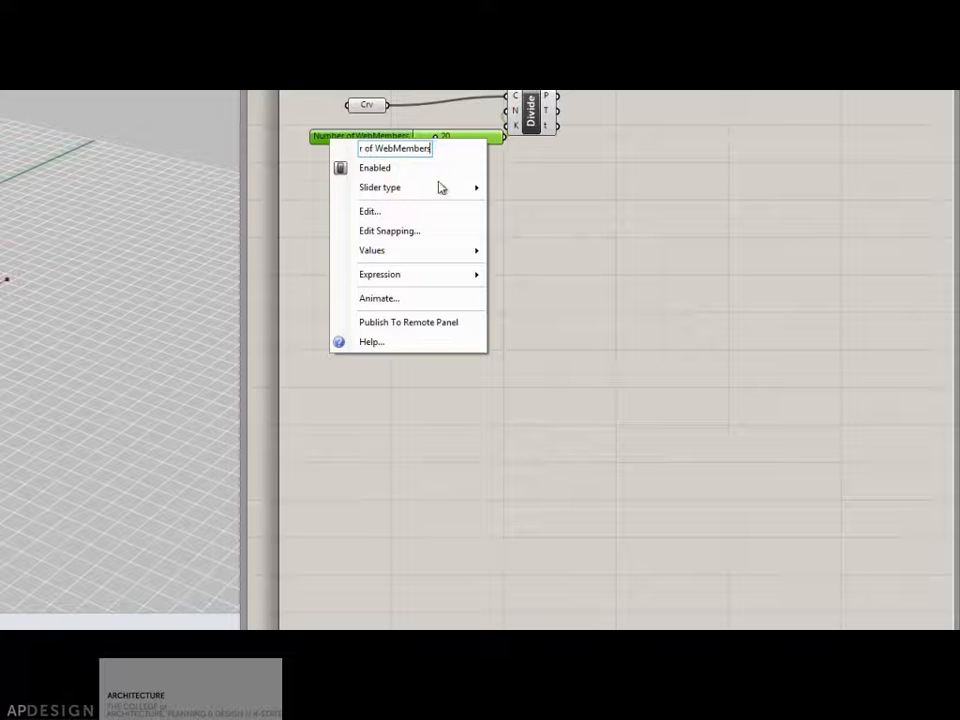
click(504, 168)
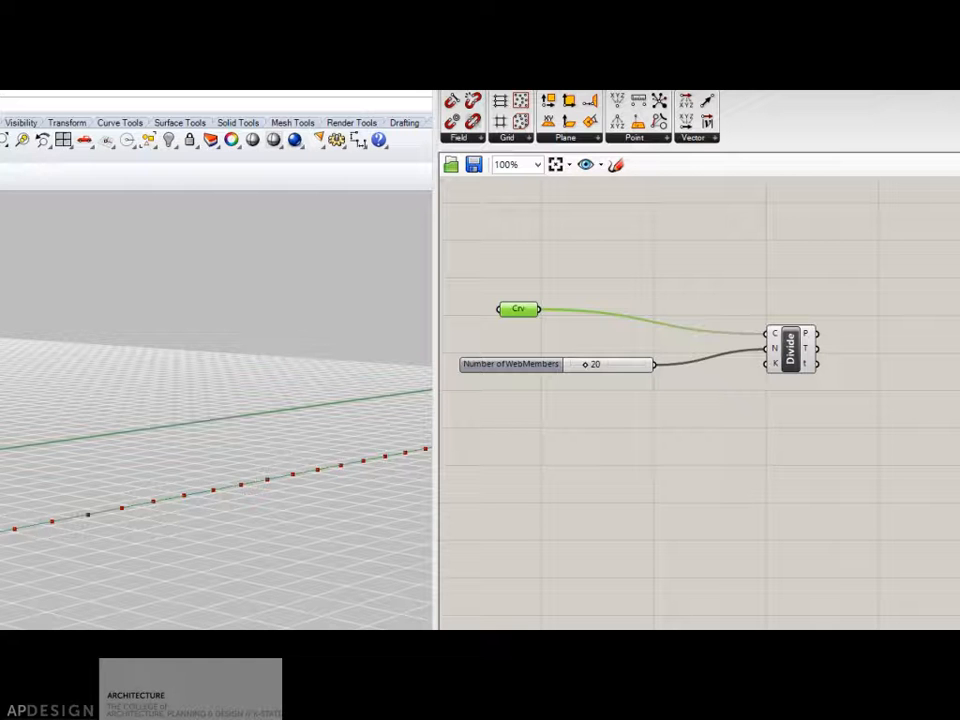
Step: Add a Cull Pattern component receiving the divided points from Divide
drag(700, 340, 670, 332)
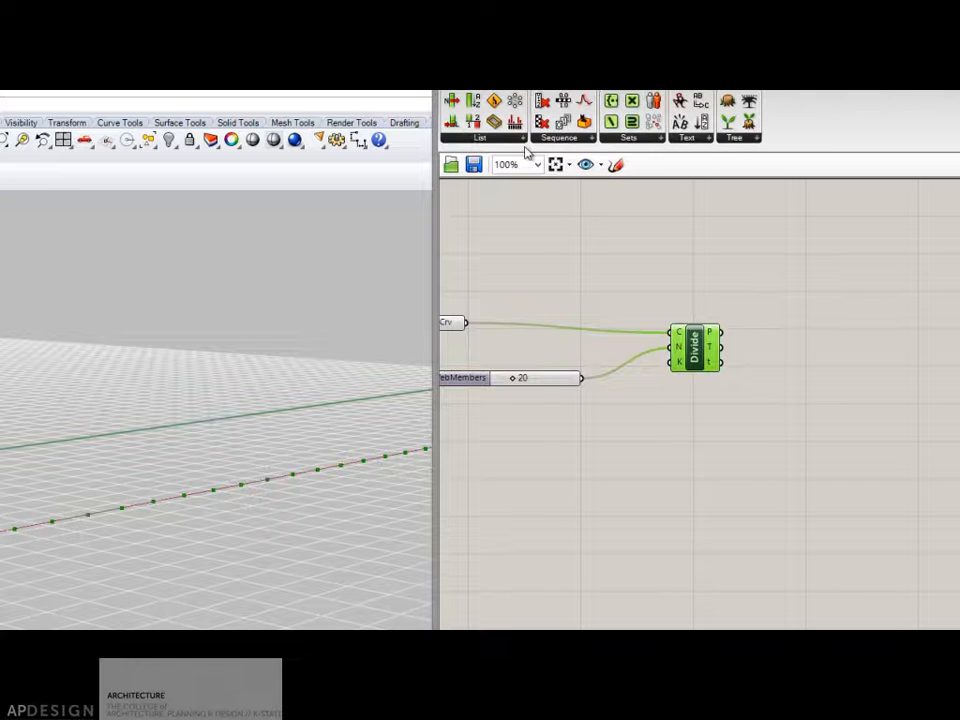
click(558, 136)
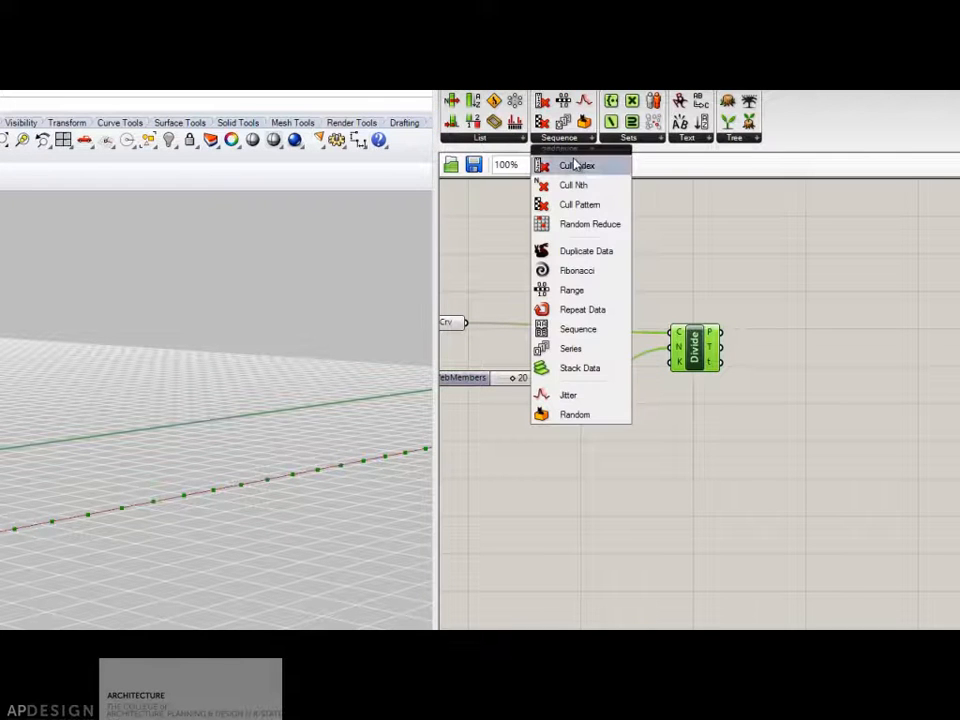
mouse_move(580, 204)
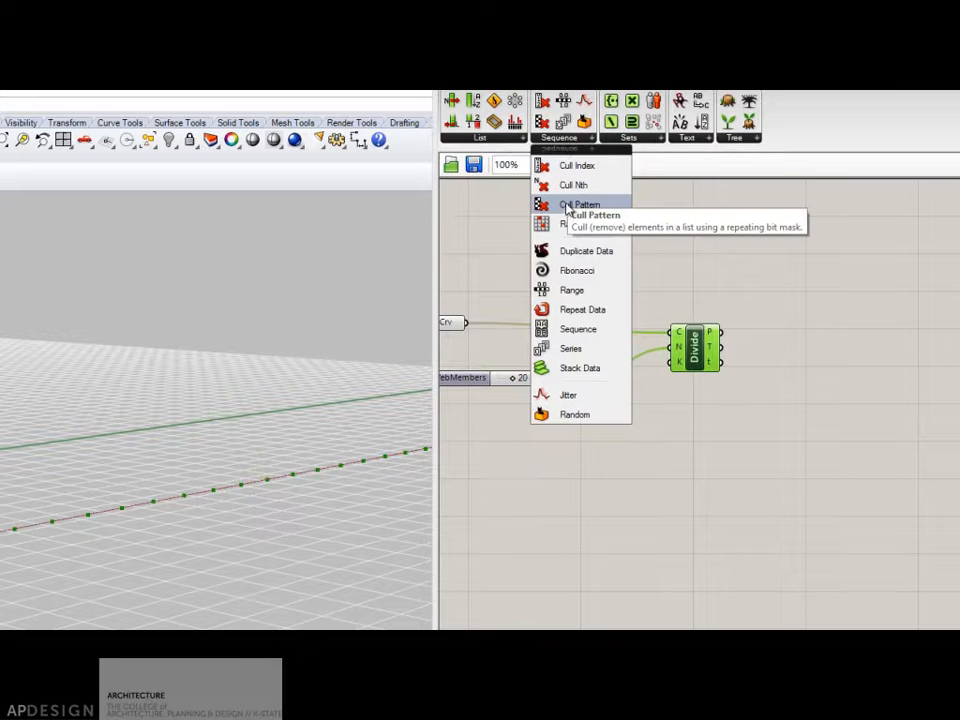
click(580, 204)
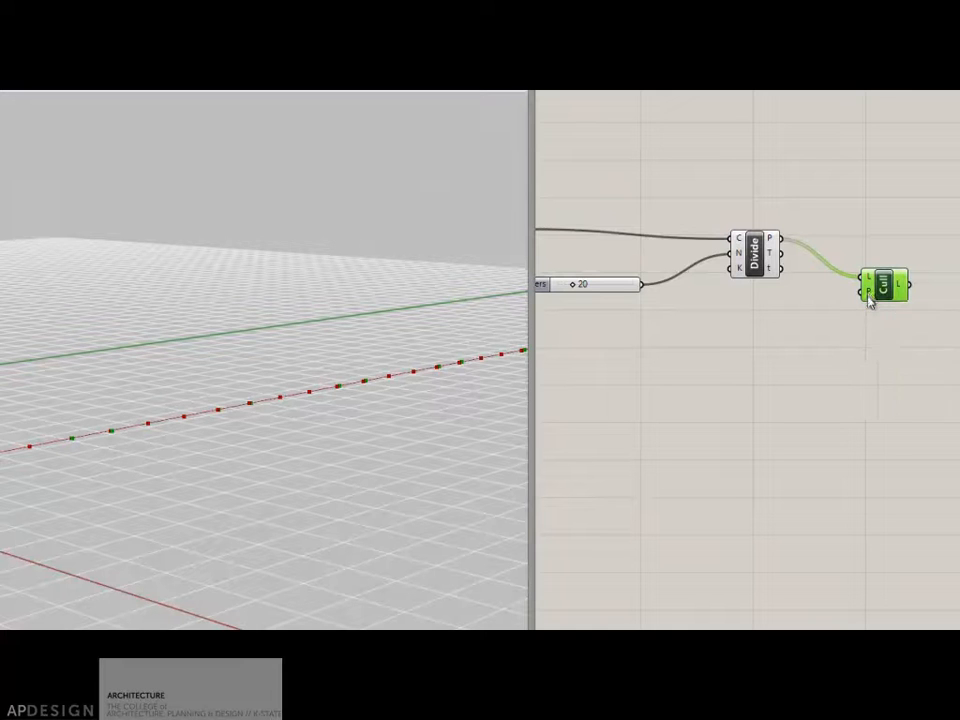
mouse_move(870, 290)
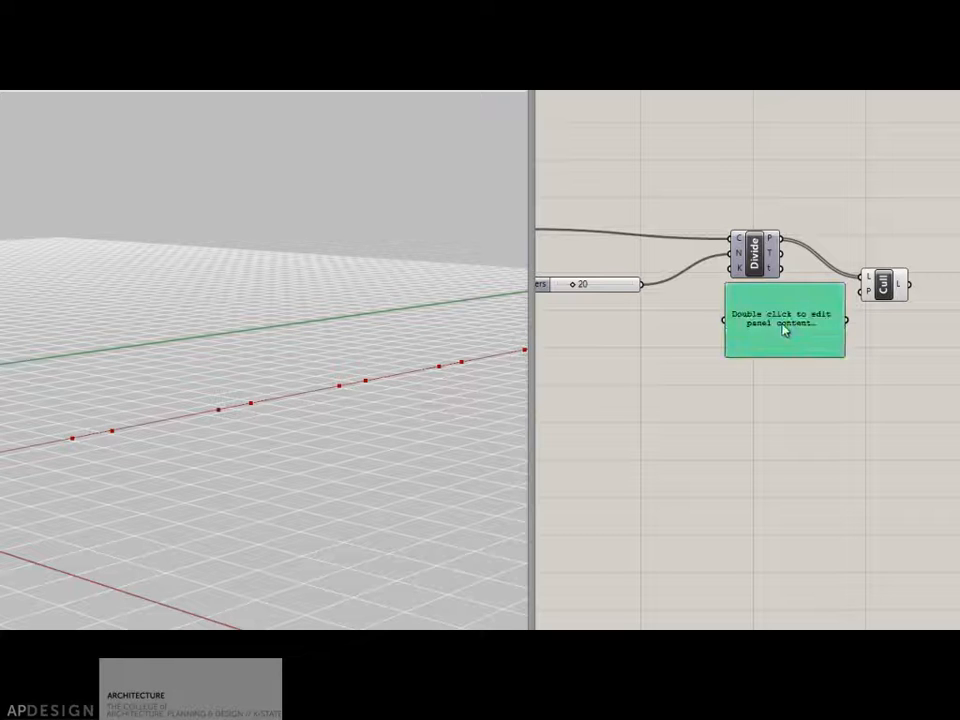
Step: Add a panel with values 1 and 0 and wire it as the cull pattern
double_click(784, 320)
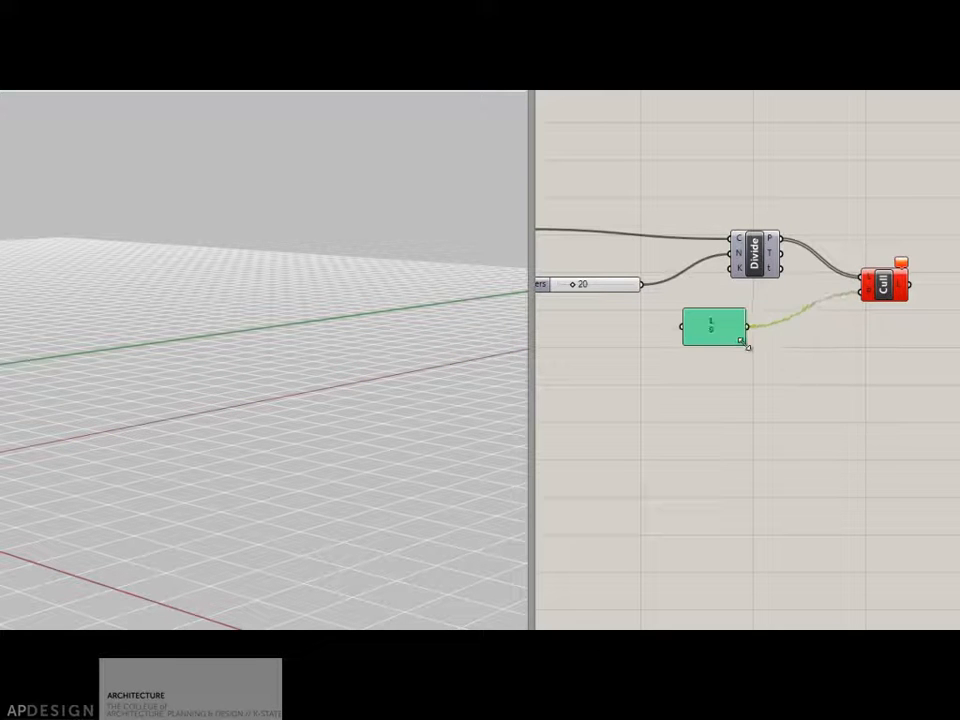
drag(712, 328, 758, 316)
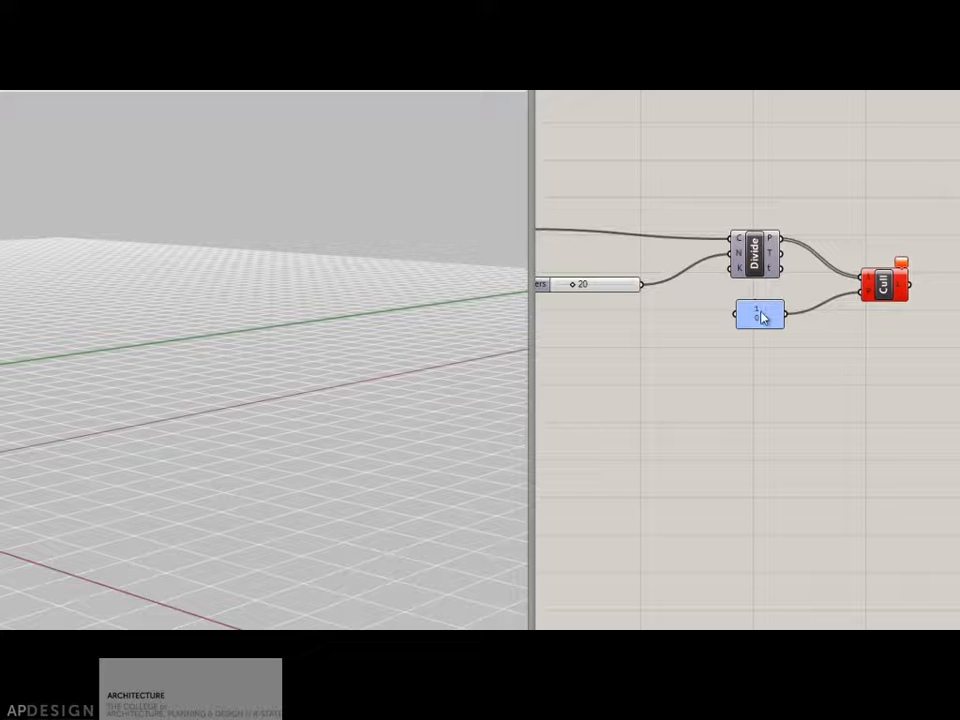
double_click(760, 314)
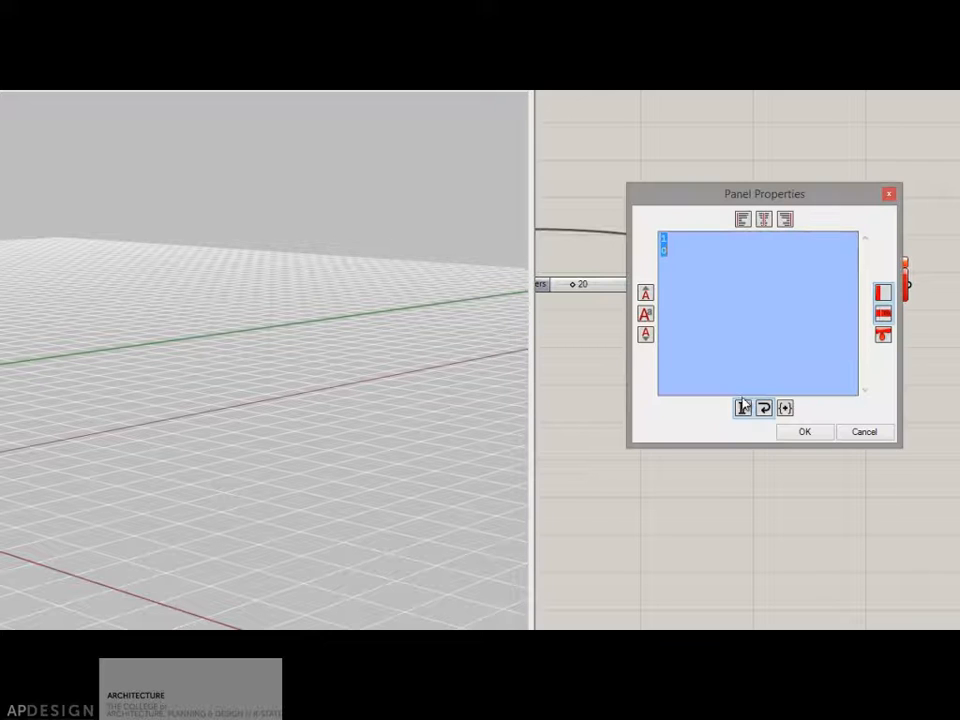
mouse_move(742, 408)
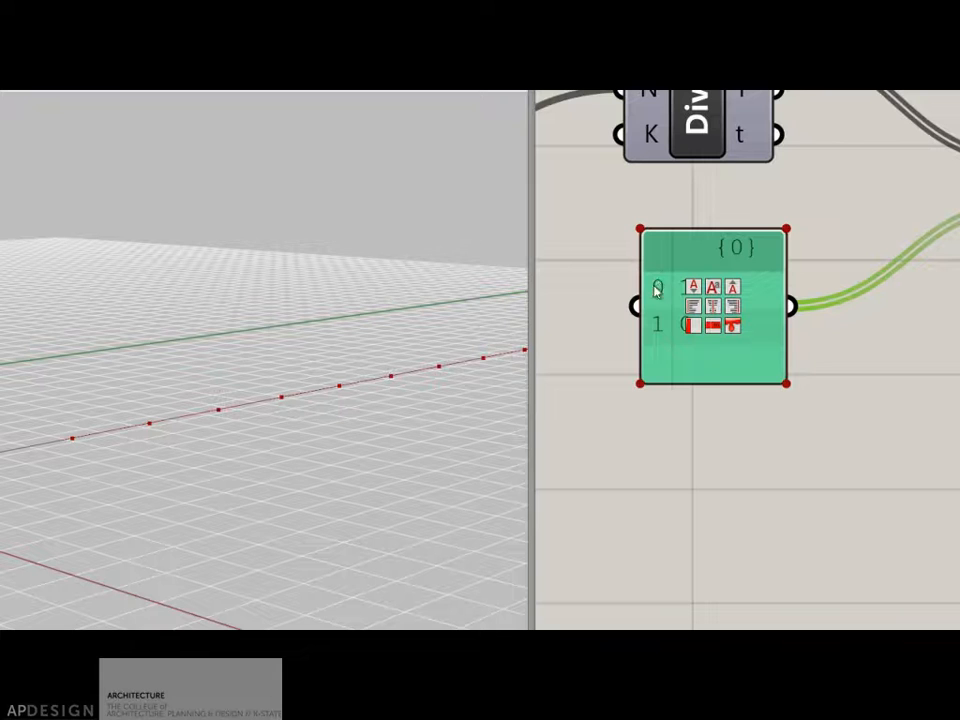
mouse_move(660, 336)
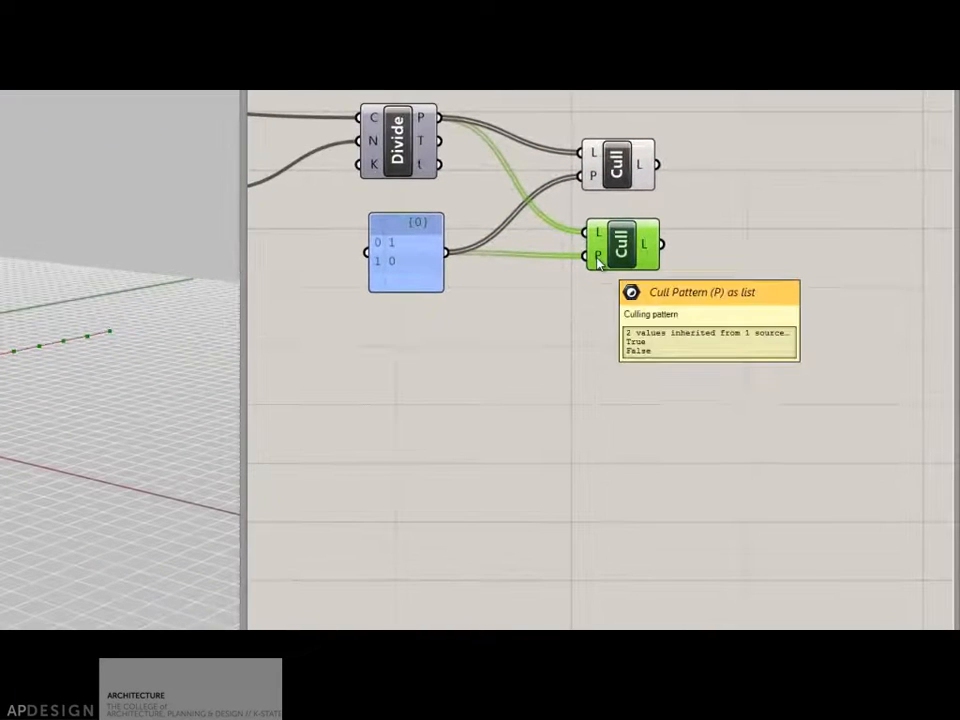
Step: Invert the pattern input of the second Cull so it keeps the other half of the points
right_click(596, 258)
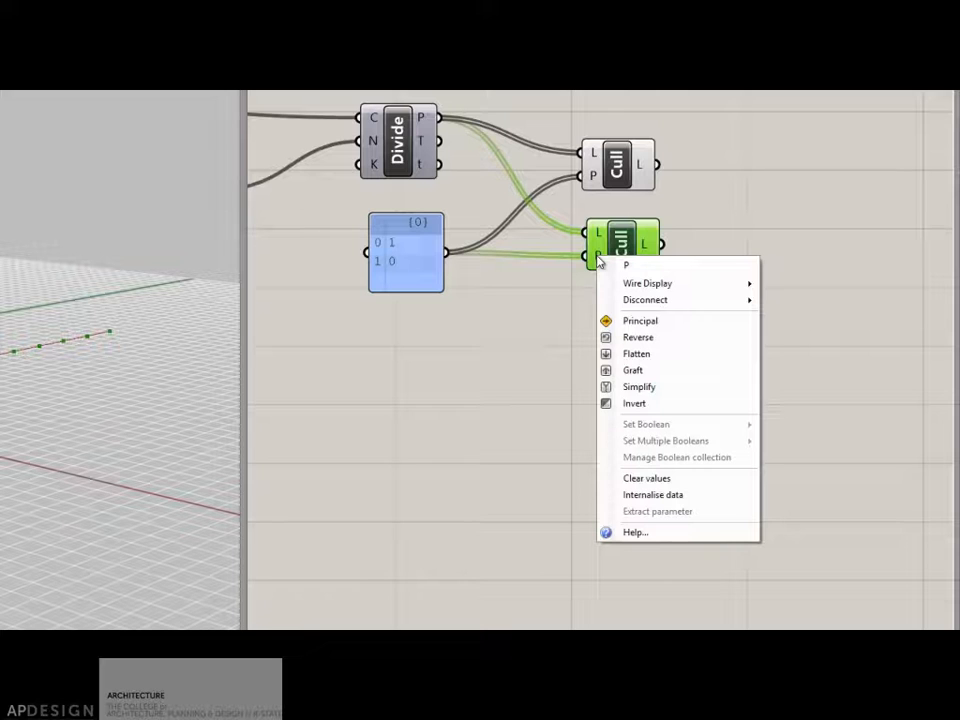
mouse_move(634, 404)
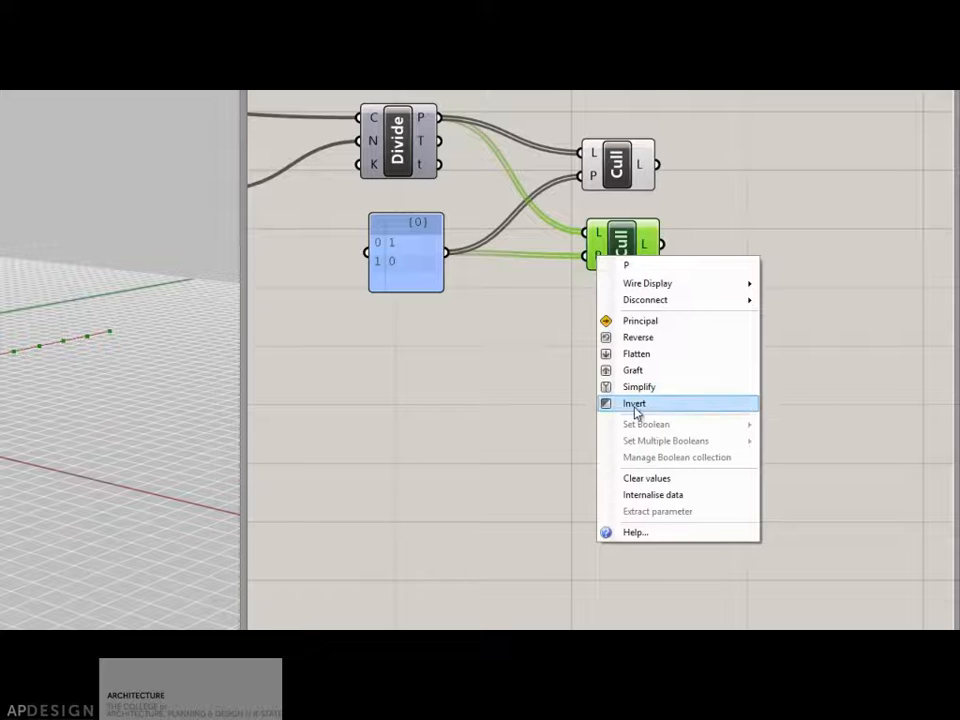
click(634, 404)
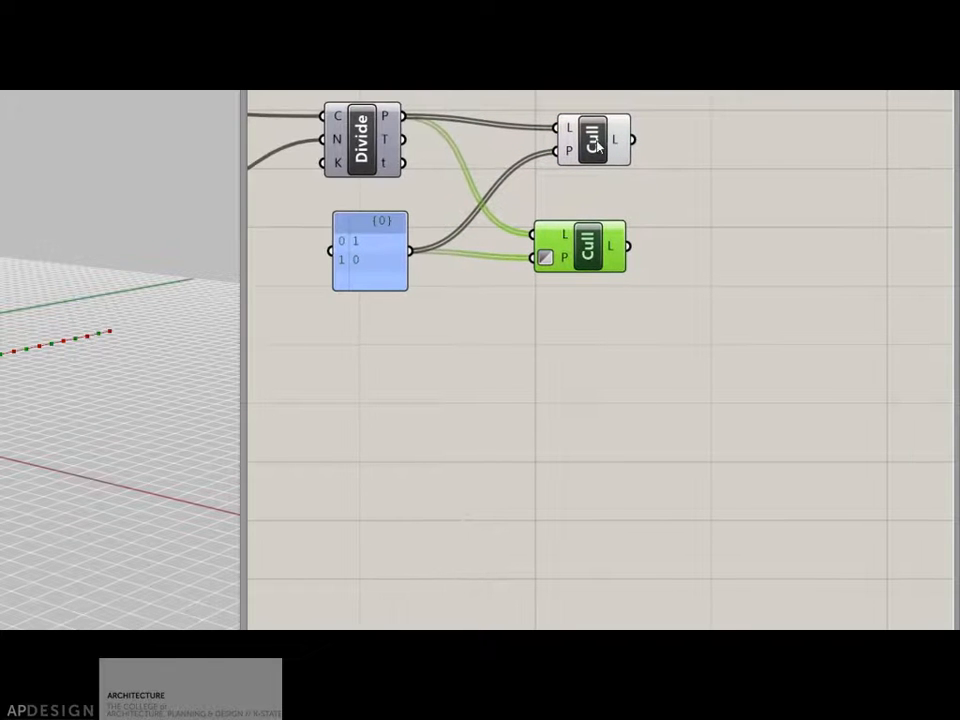
mouse_move(596, 144)
text(move)
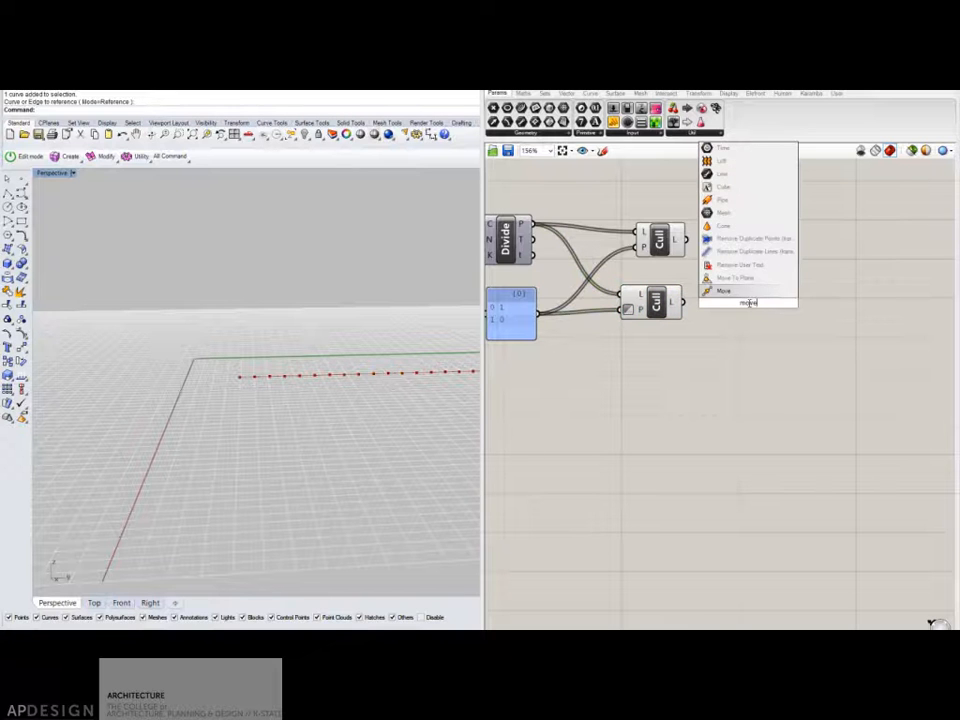
Step: Move one culled point set along Unit Z by a slider set to -2
click(724, 290)
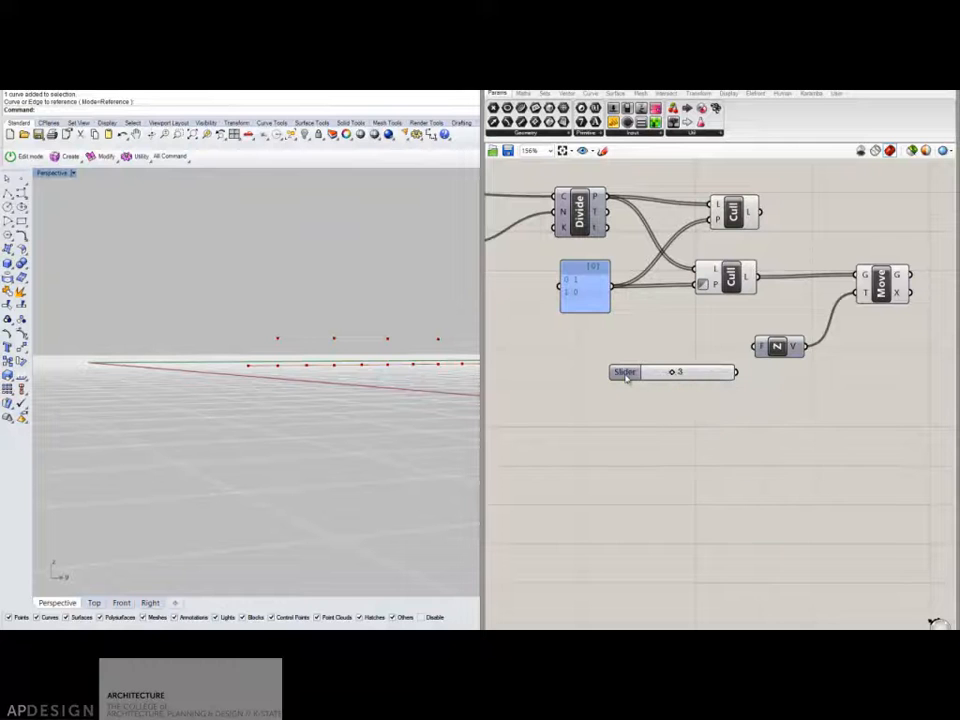
double_click(624, 372)
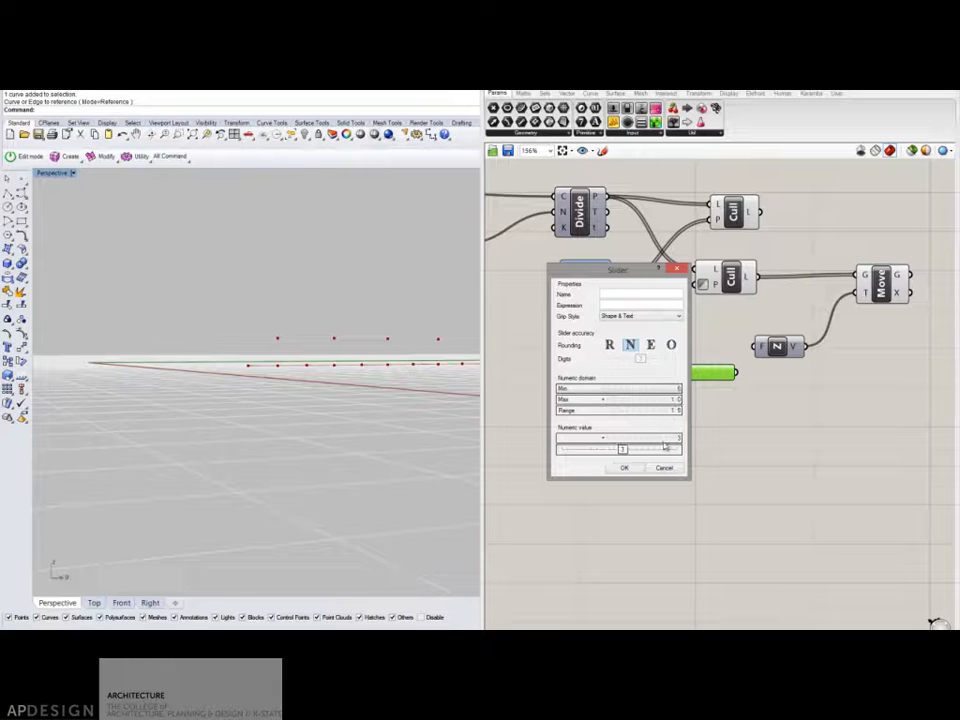
click(624, 468)
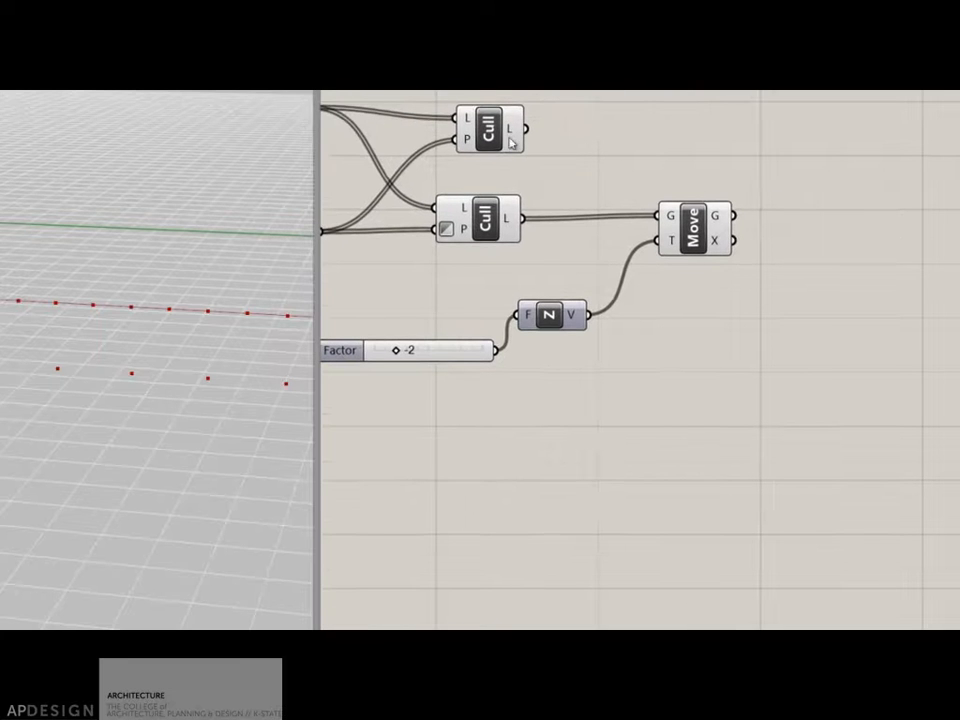
Step: Weave the straight and moved points into one alternating list and show it in a panel
click(480, 218)
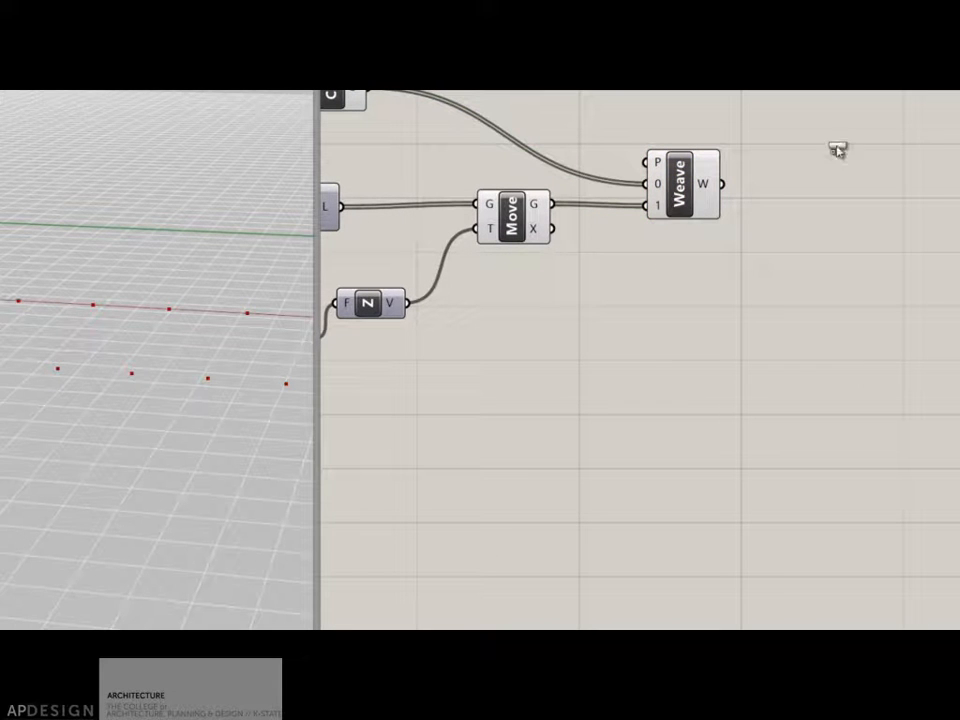
click(720, 184)
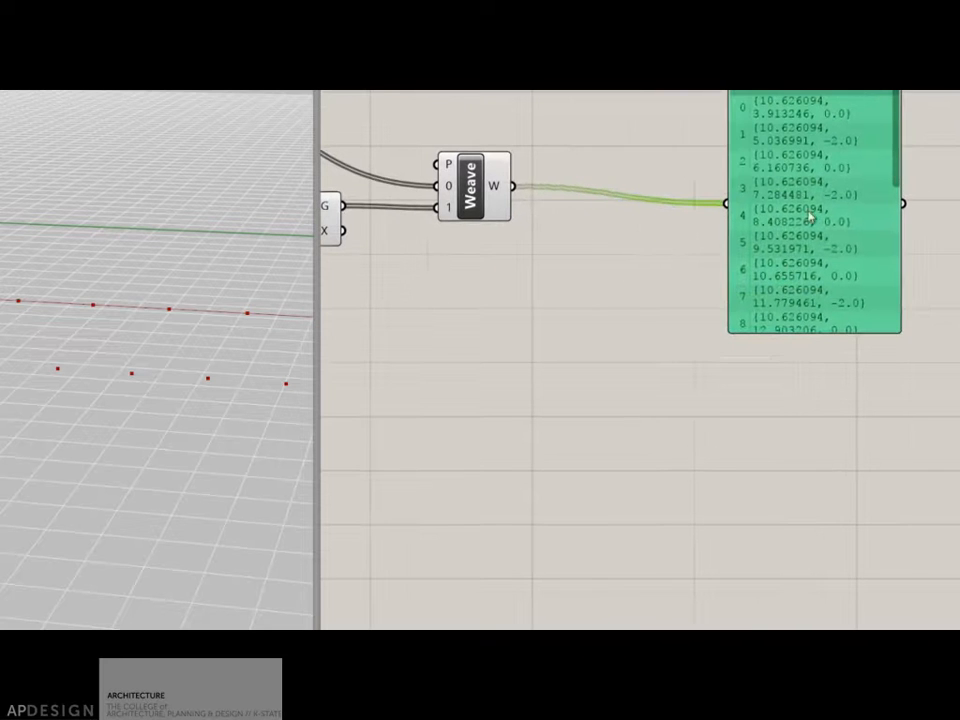
scroll(down, 3)
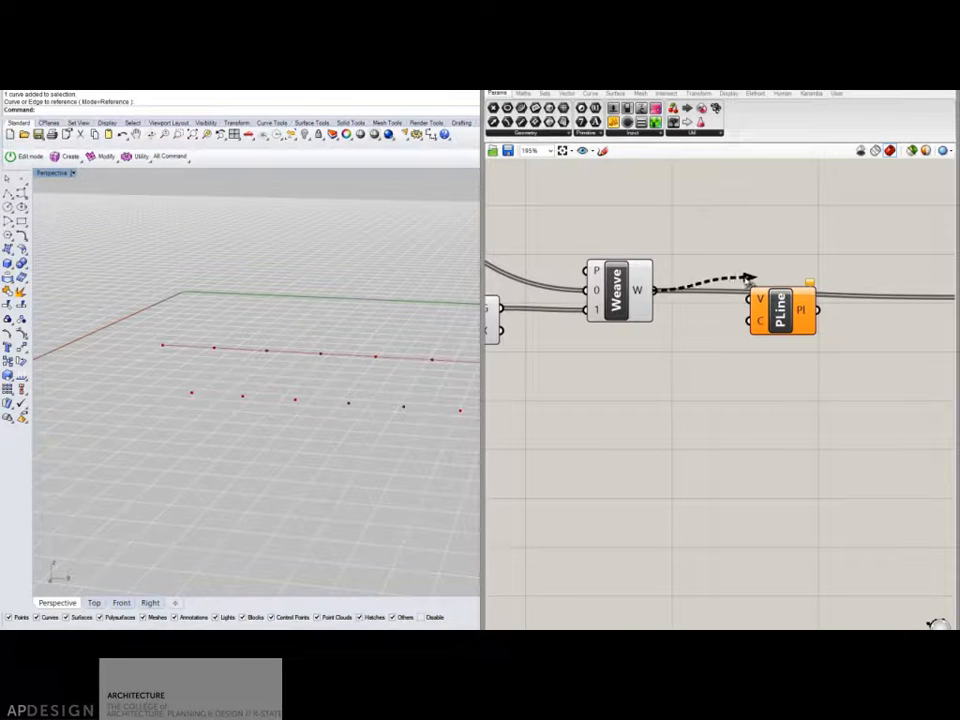
Step: Wire the woven points into a PolyLine component forming the zigzag web
click(784, 320)
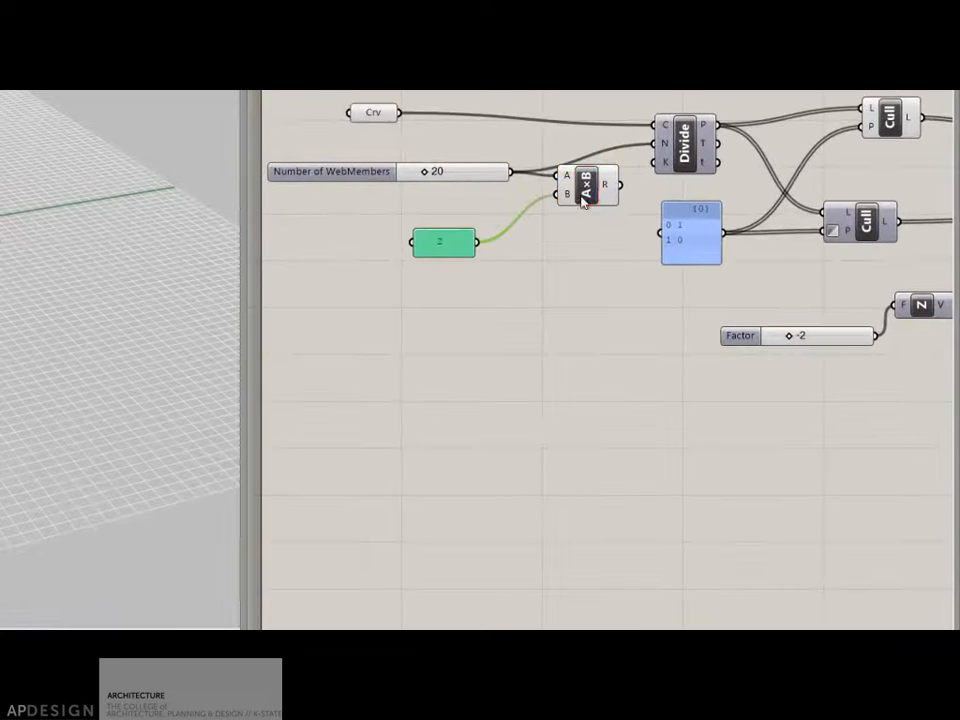
Step: Drive the Divide count from the slider plus a constant via Addition and adjust the web member number
click(588, 180)
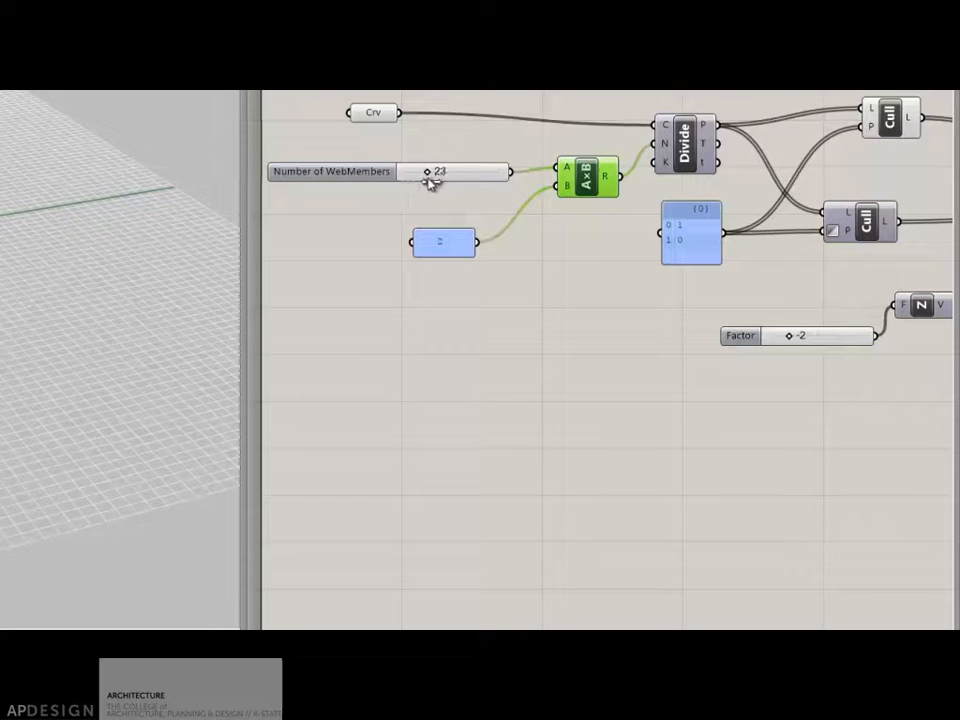
drag(450, 172, 420, 172)
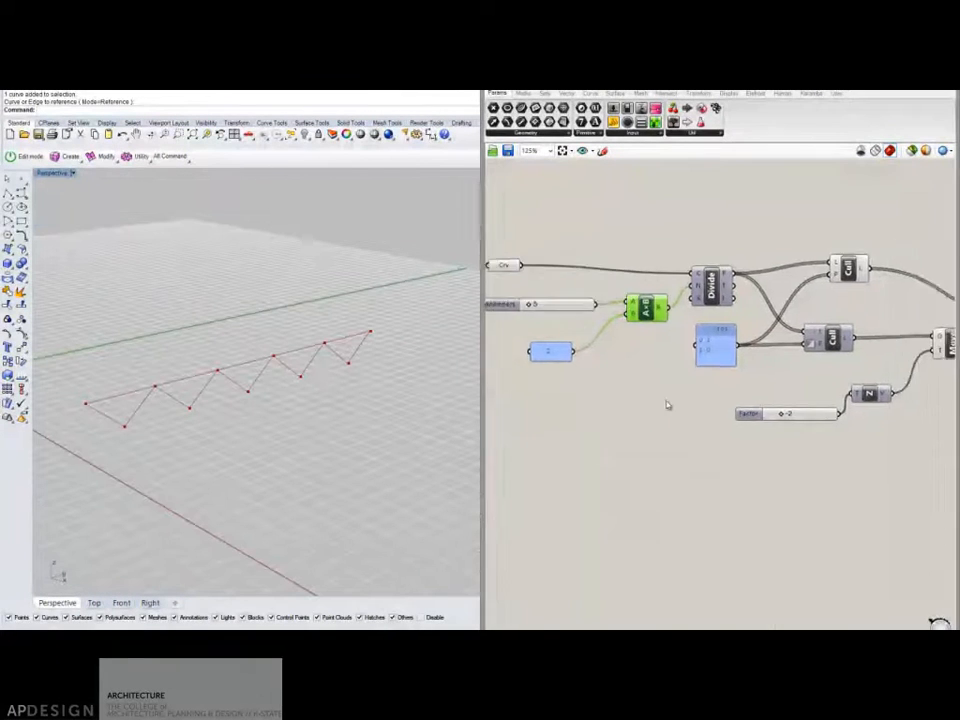
scroll(down, 3)
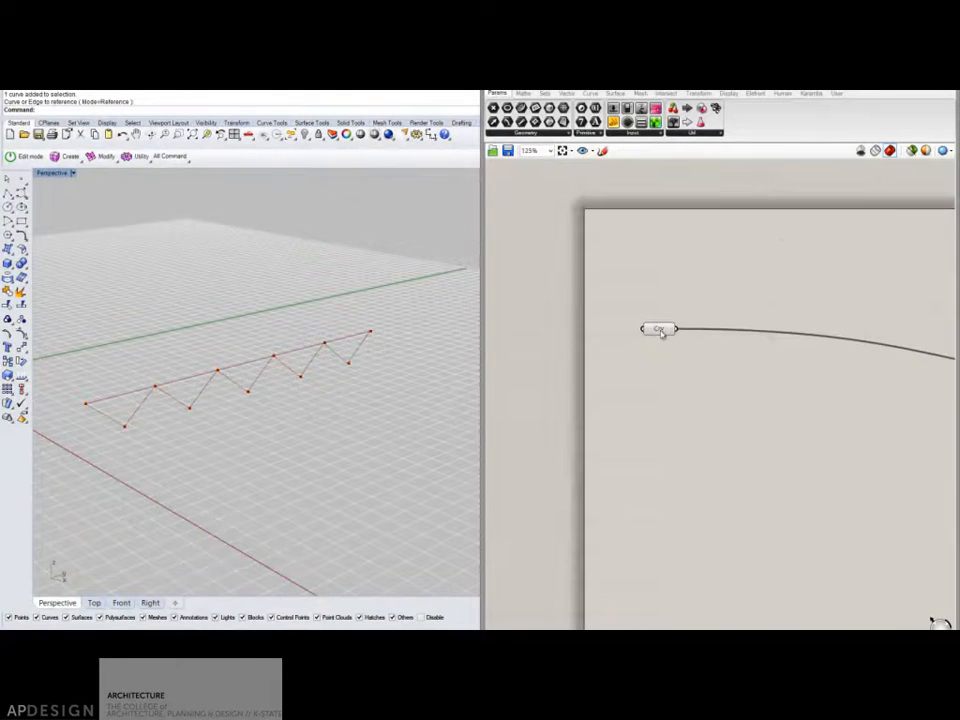
Step: Inspect the referenced curve in a panel and Alt-drag parallel copies of the bay line in Rhino
click(660, 332)
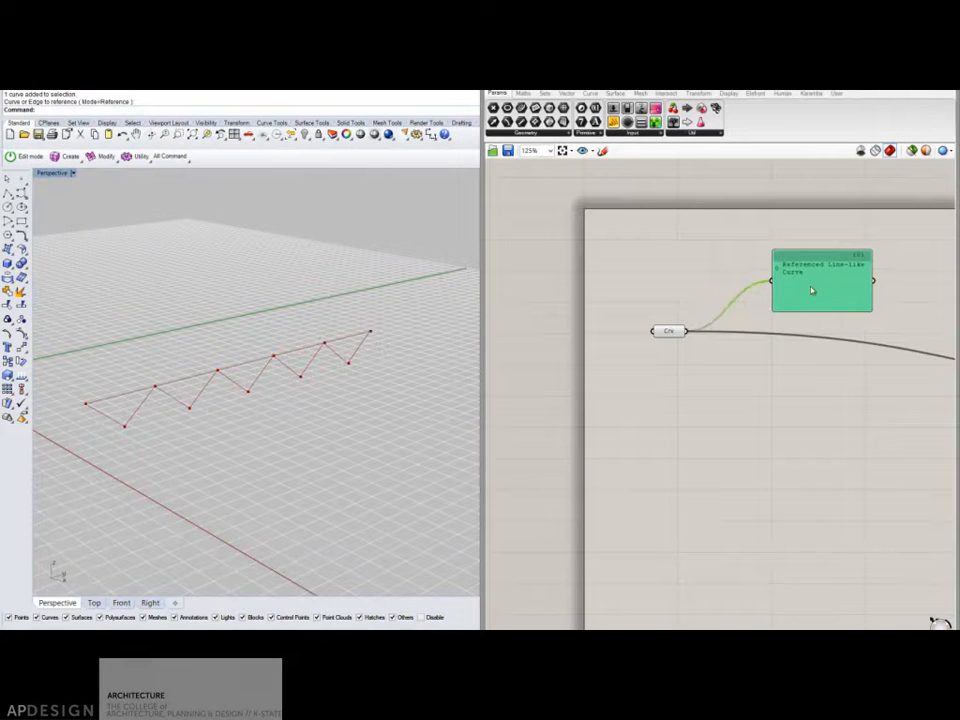
drag(250, 380, 270, 330)
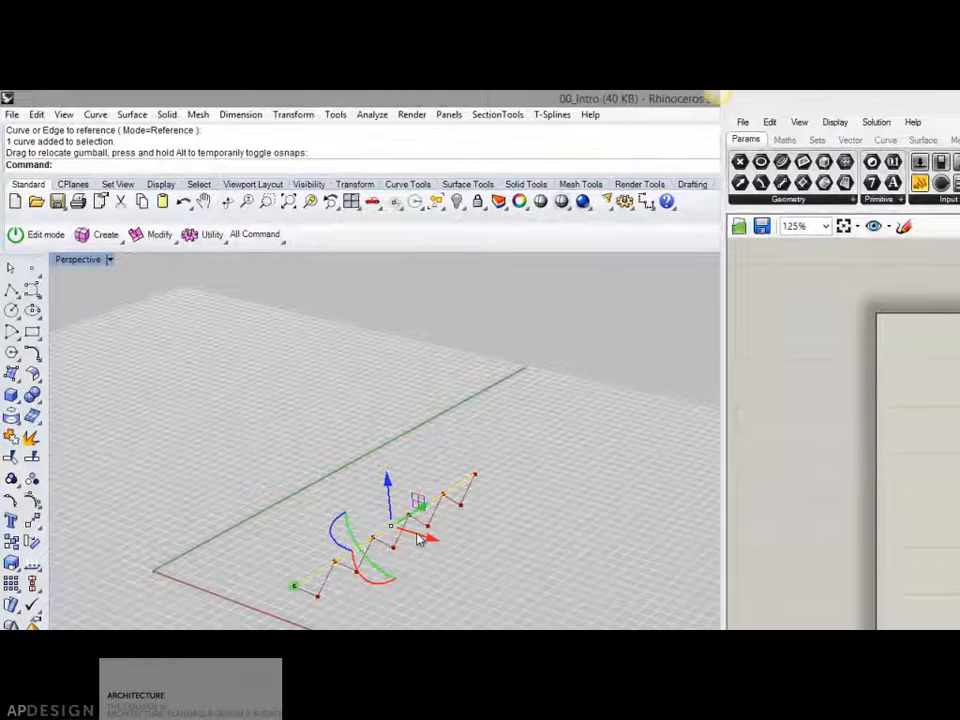
drag(396, 524, 284, 490)
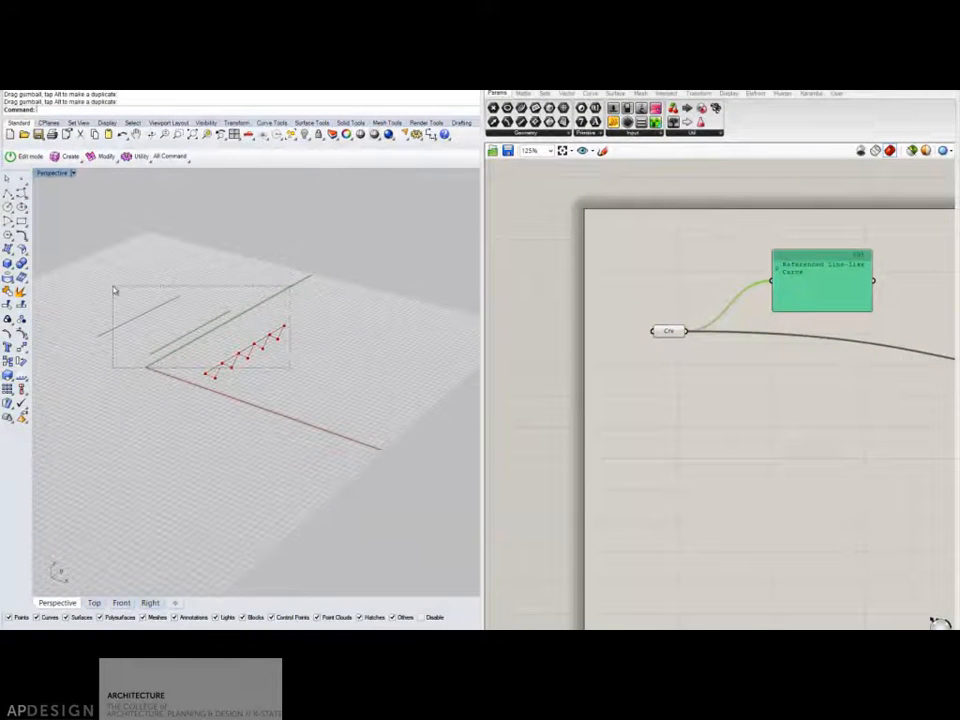
right_click(668, 332)
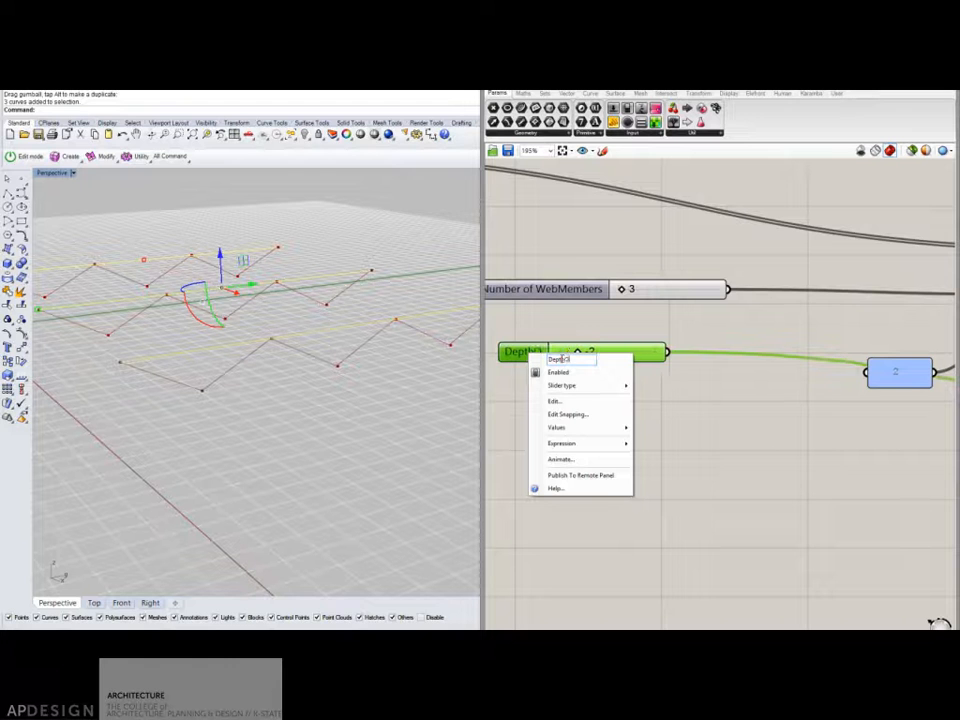
Step: Rename the truss depth slider to DepthOfTruss
text(DepthOfTruss)
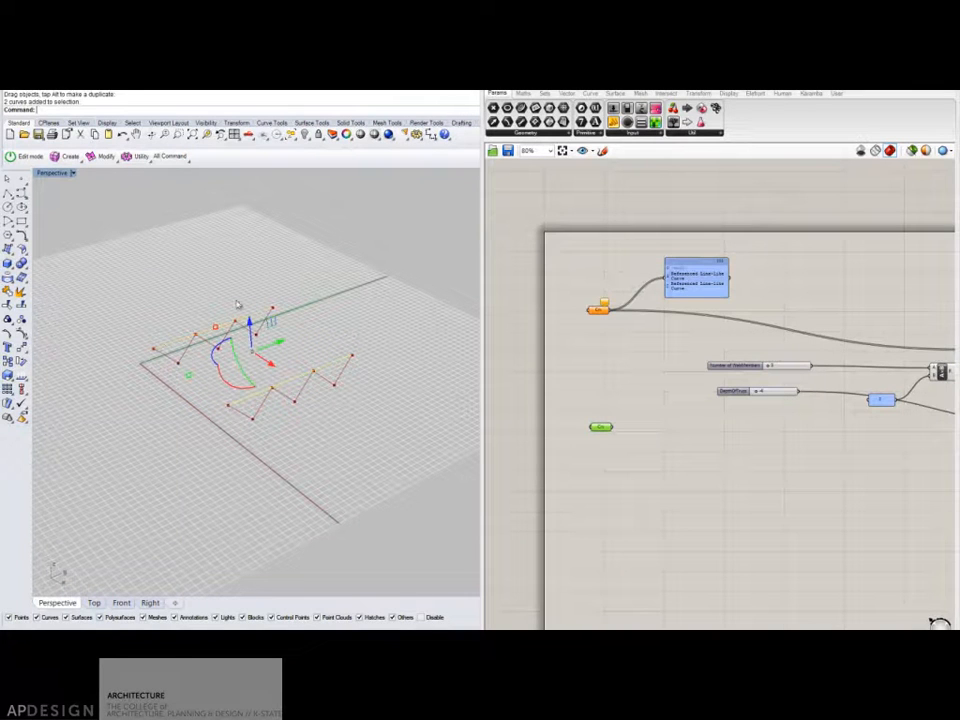
Step: Reference a single Rhino line into the Crv parameter and feed it to Divide Curve
right_click(600, 428)
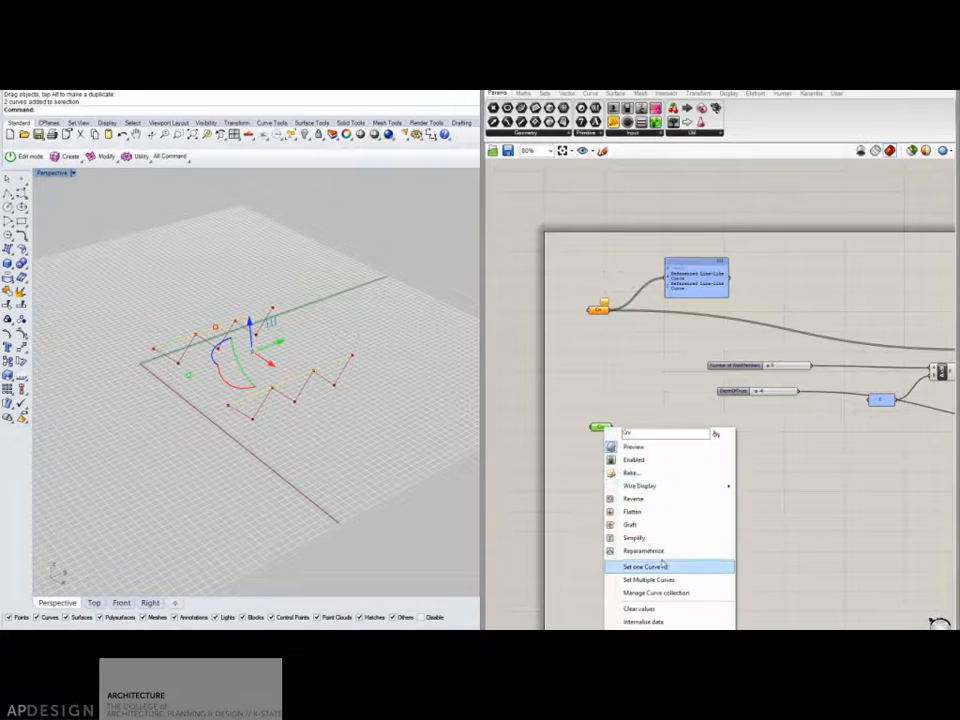
click(644, 566)
text(divid)
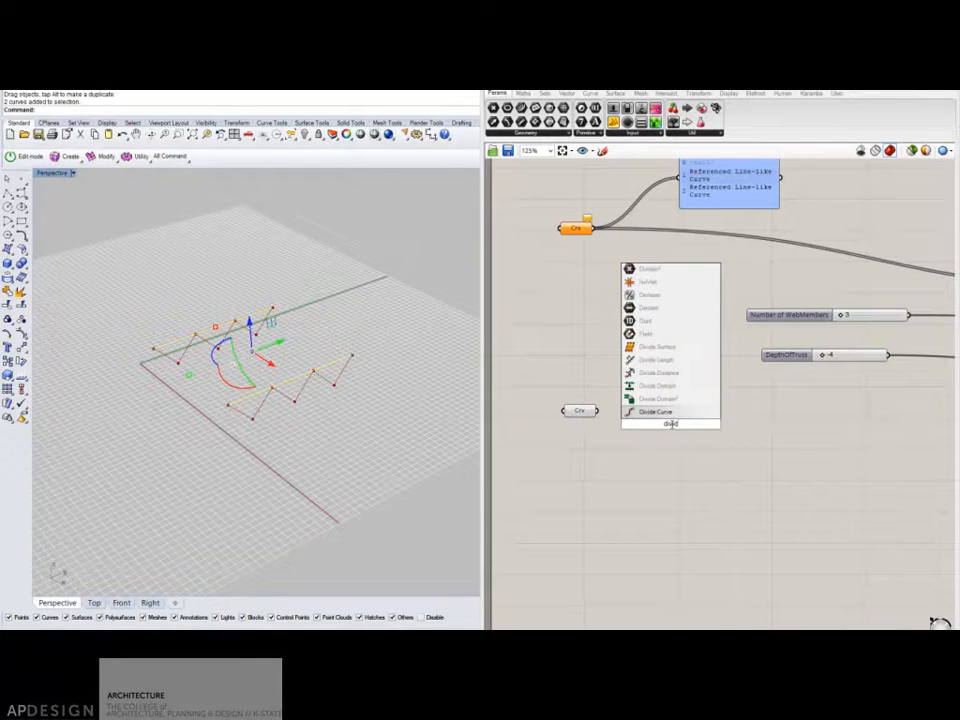
click(656, 412)
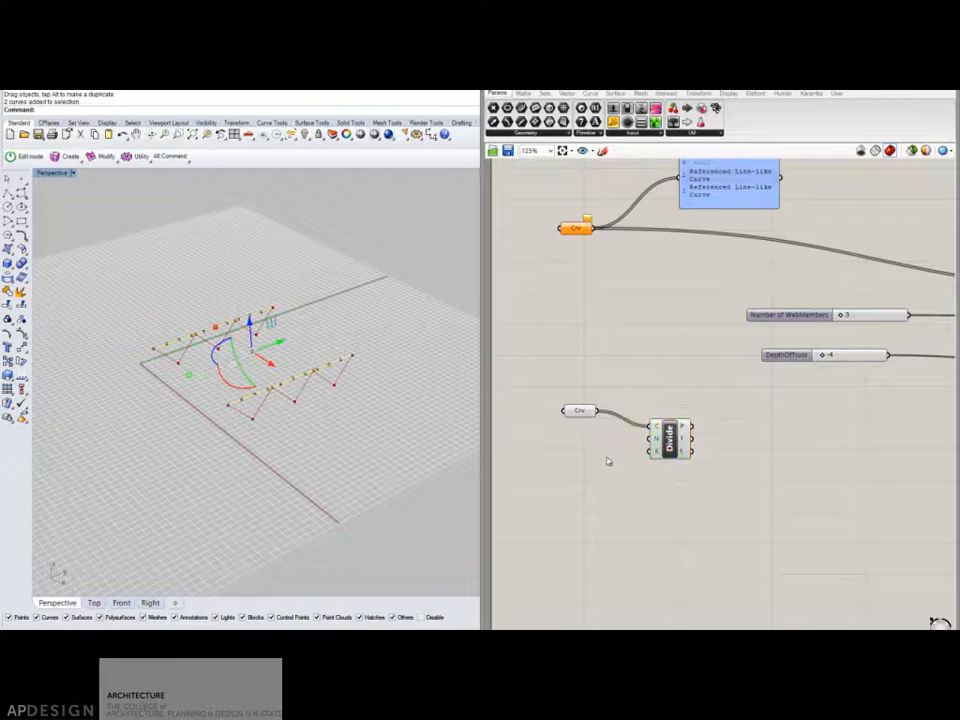
Step: Add a NumberBays slider (10) into Divide's N and list the division points in a panel
double_click(584, 442)
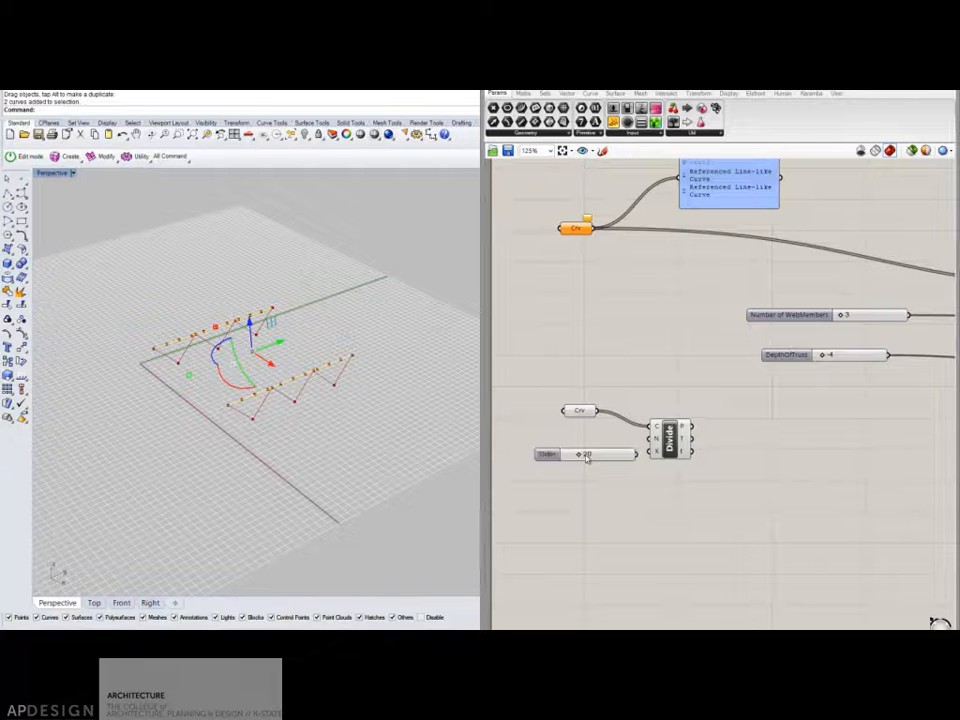
right_click(584, 454)
text(NumberBays)
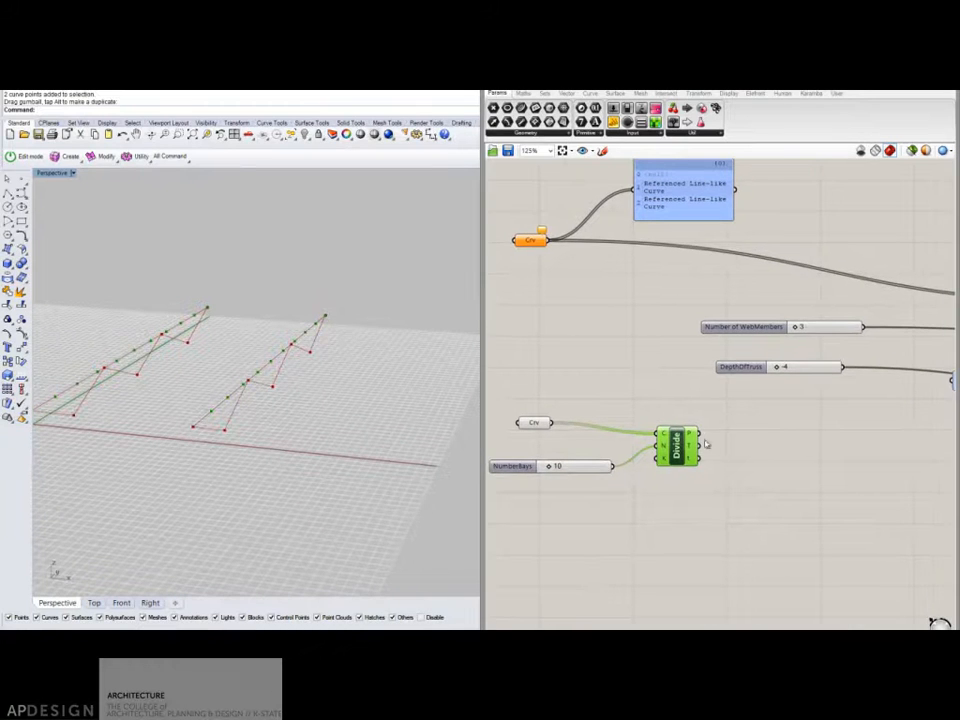
double_click(776, 492)
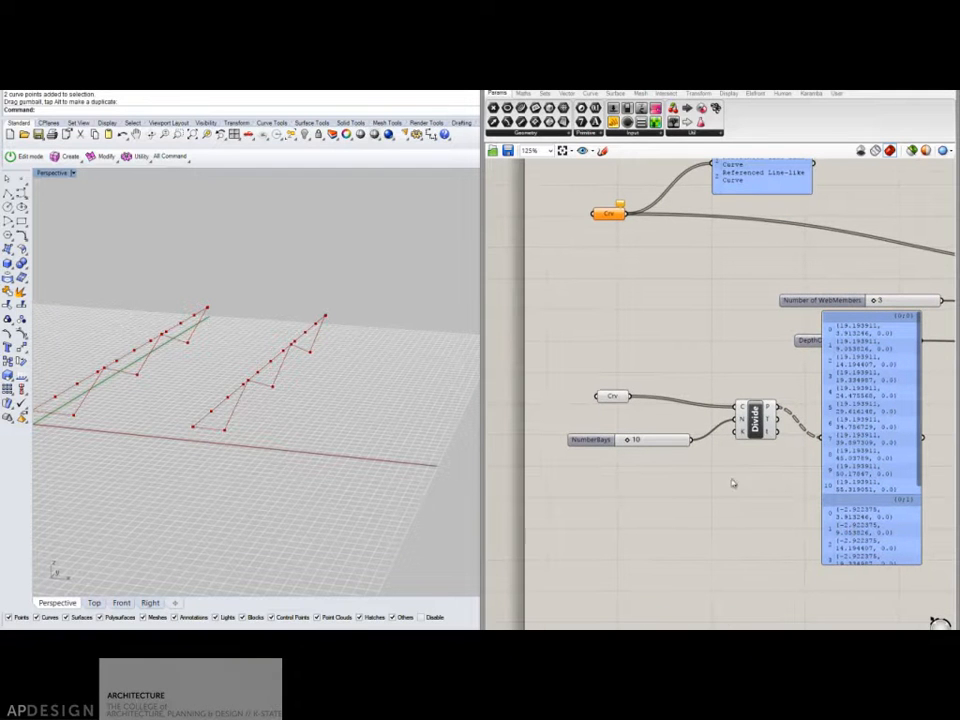
Step: Duplicate the Crv and Divide setup and reference the other bay line from Rhino into it
click(612, 396)
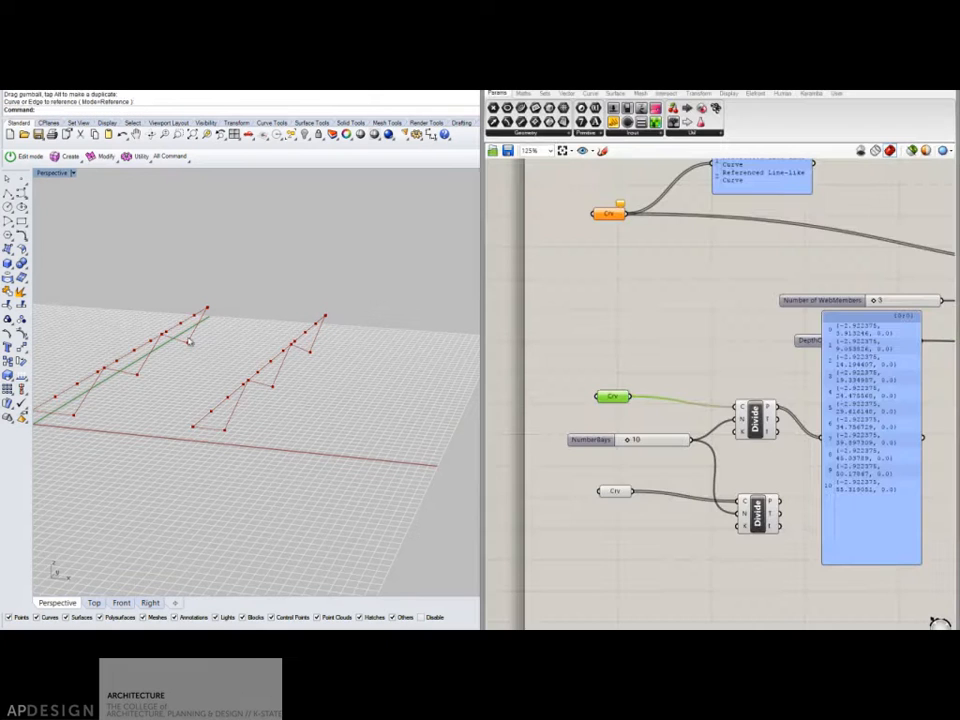
right_click(614, 490)
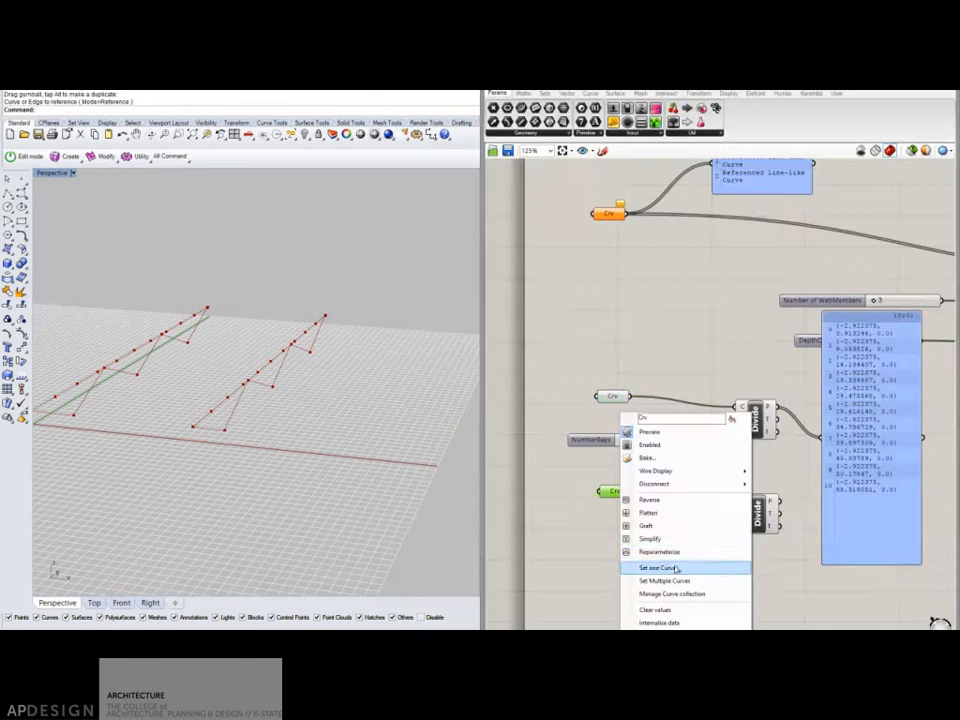
click(656, 568)
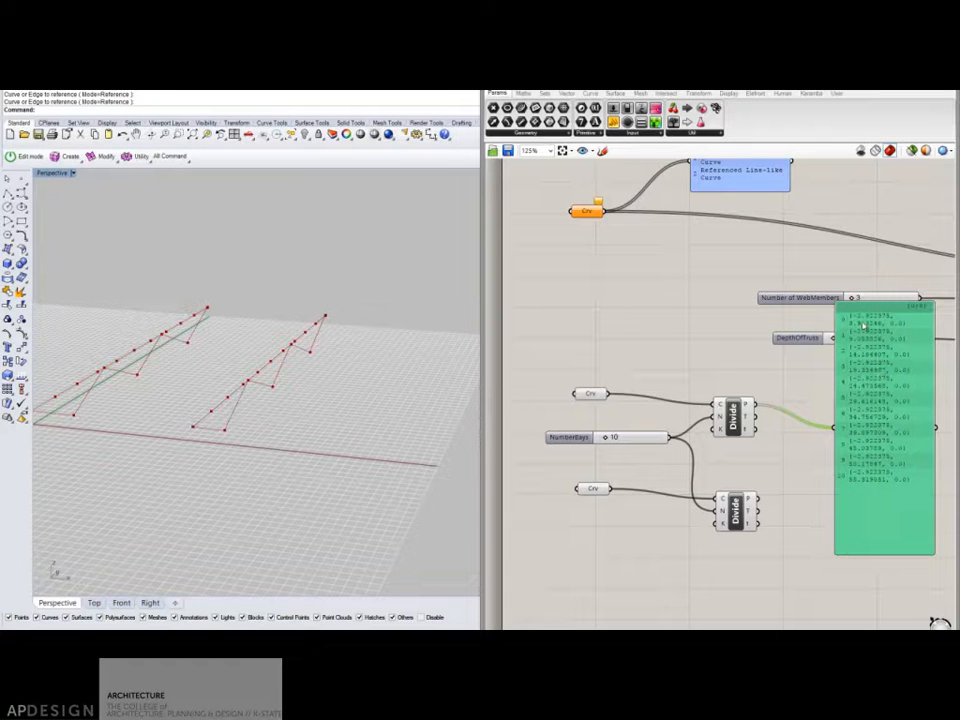
click(736, 512)
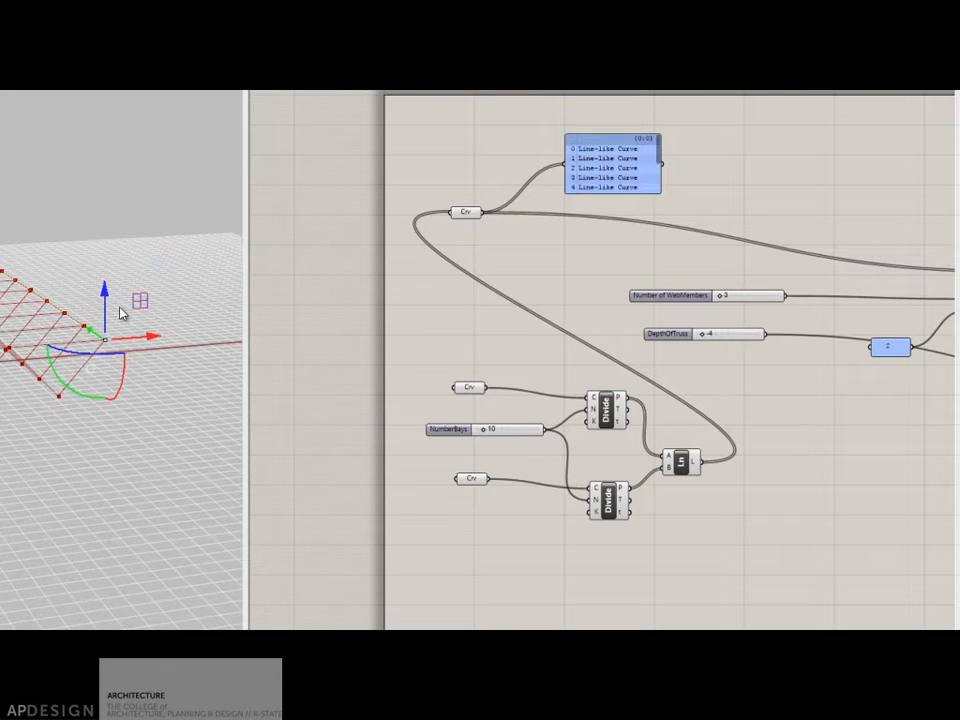
mouse_move(110, 320)
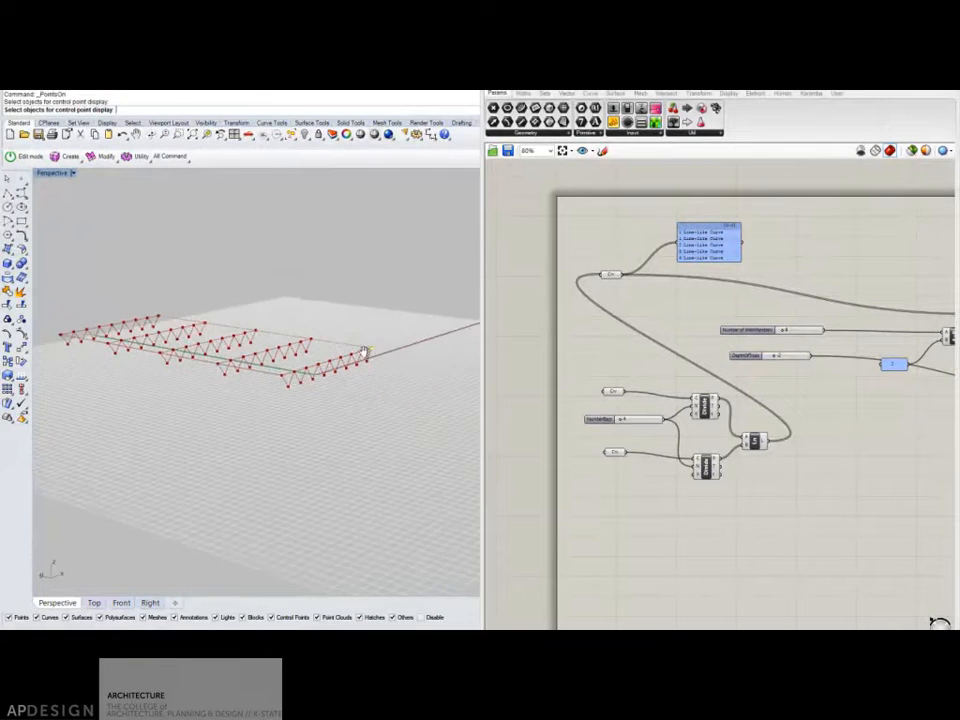
Step: Adjust the Line component linking both Divide outputs, then undo the last change
click(364, 356)
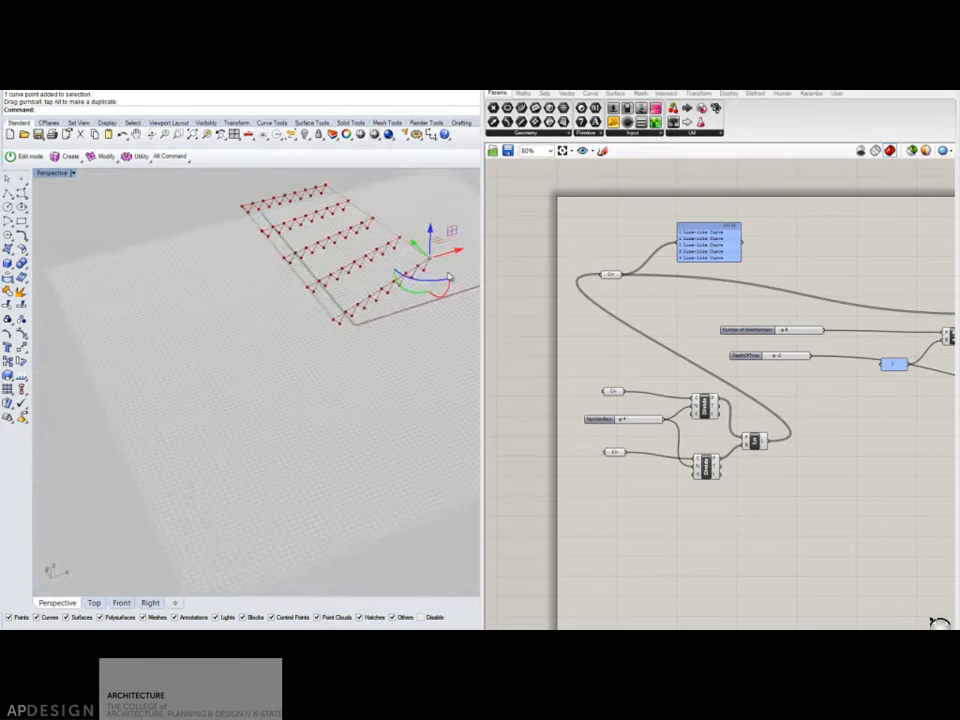
key(ctrl+z)
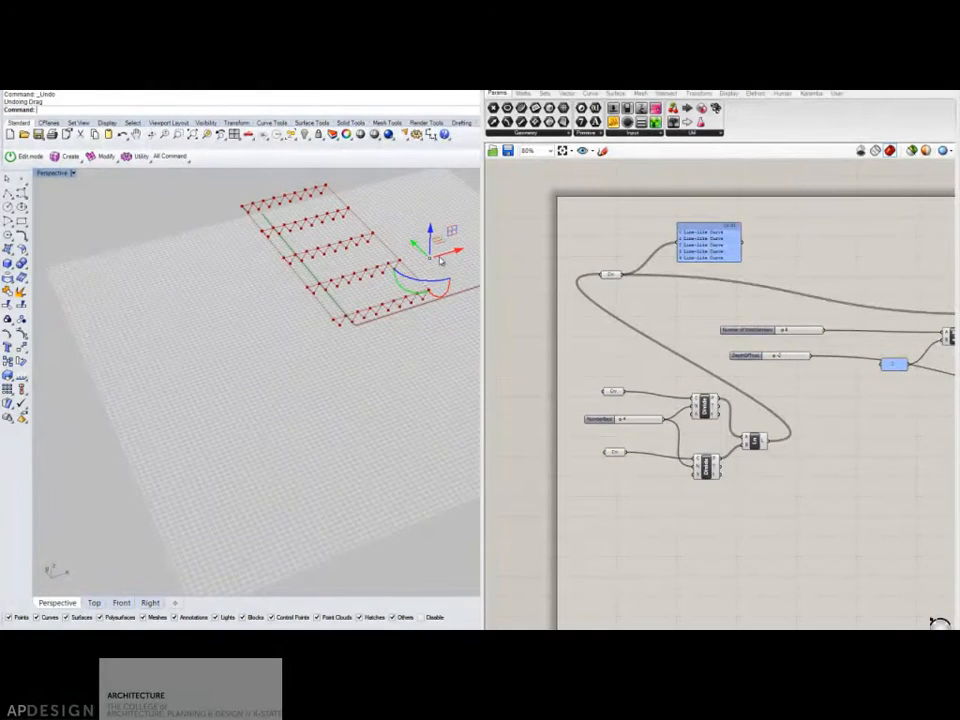